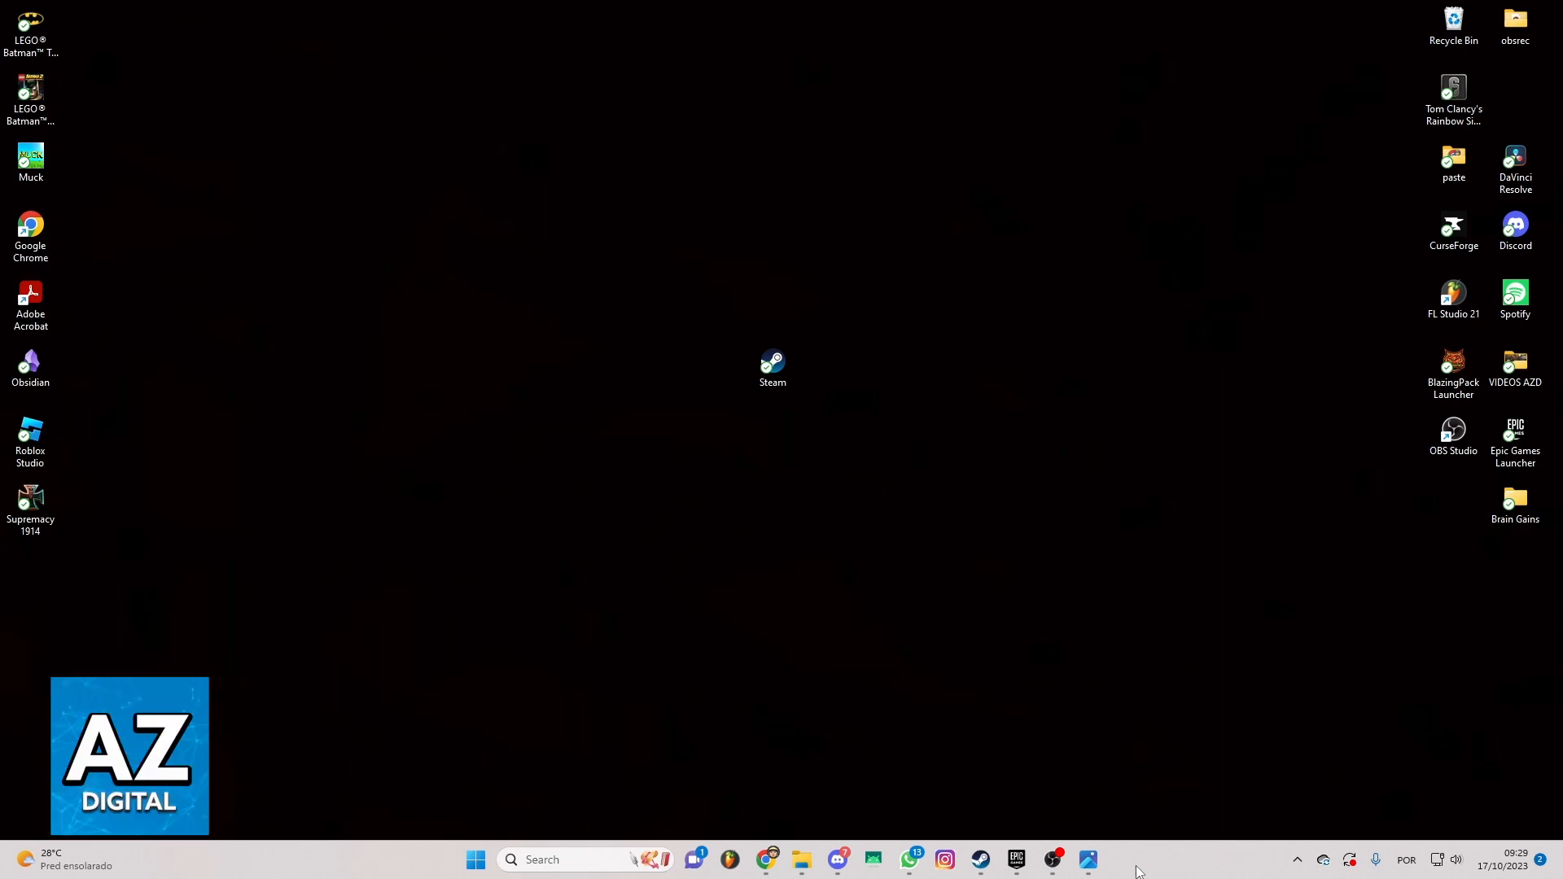
mouse_move(618, 243)
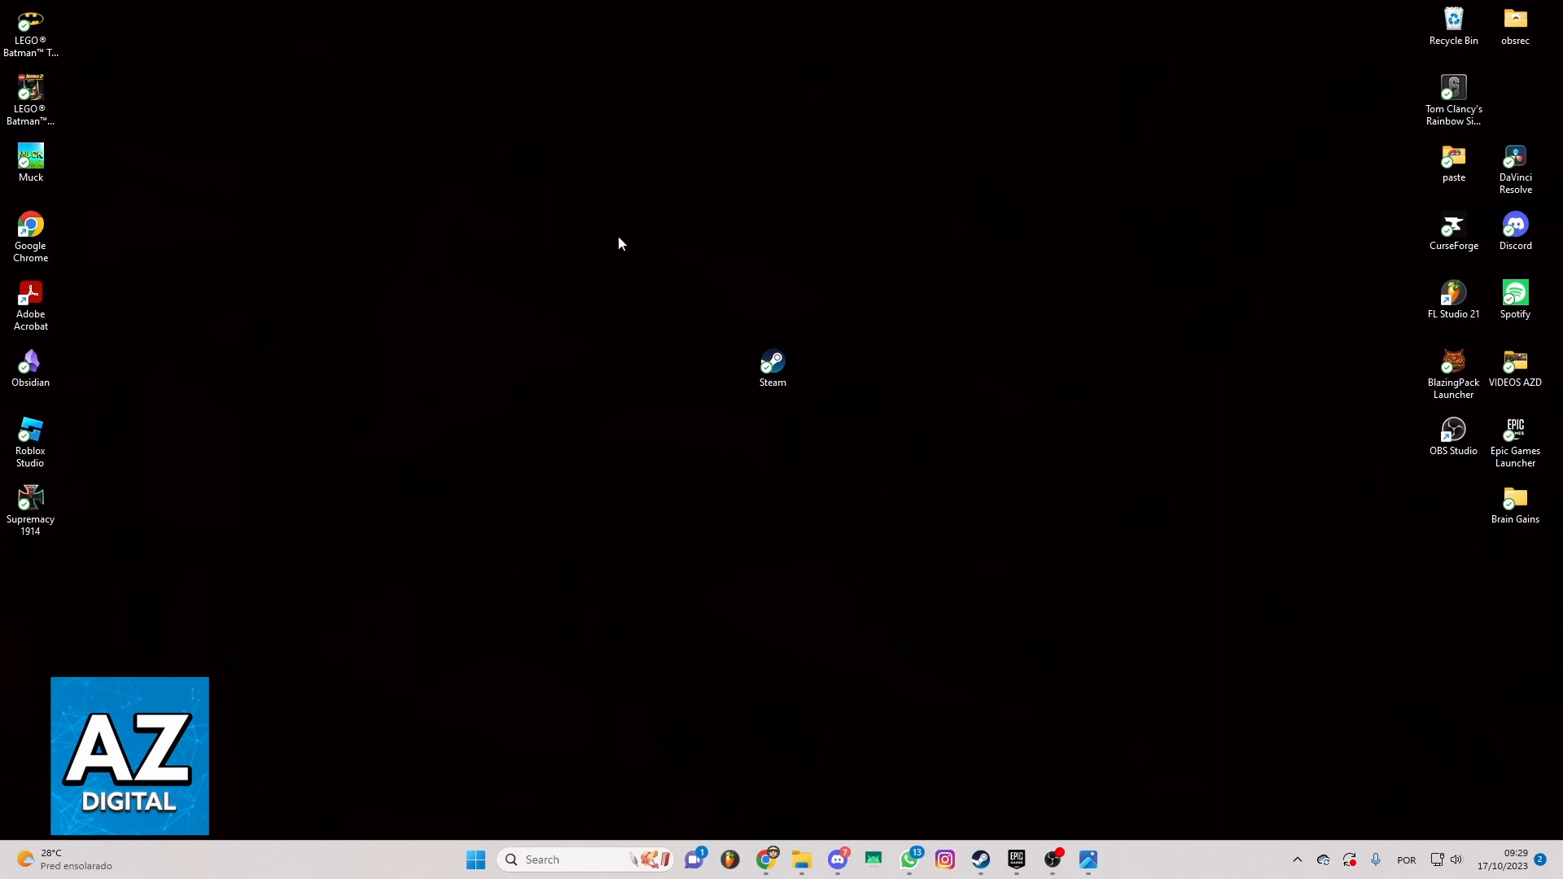
Launch Steam from its desktop shortcut, browse the Community menu, then return to Store
left_click(772, 368)
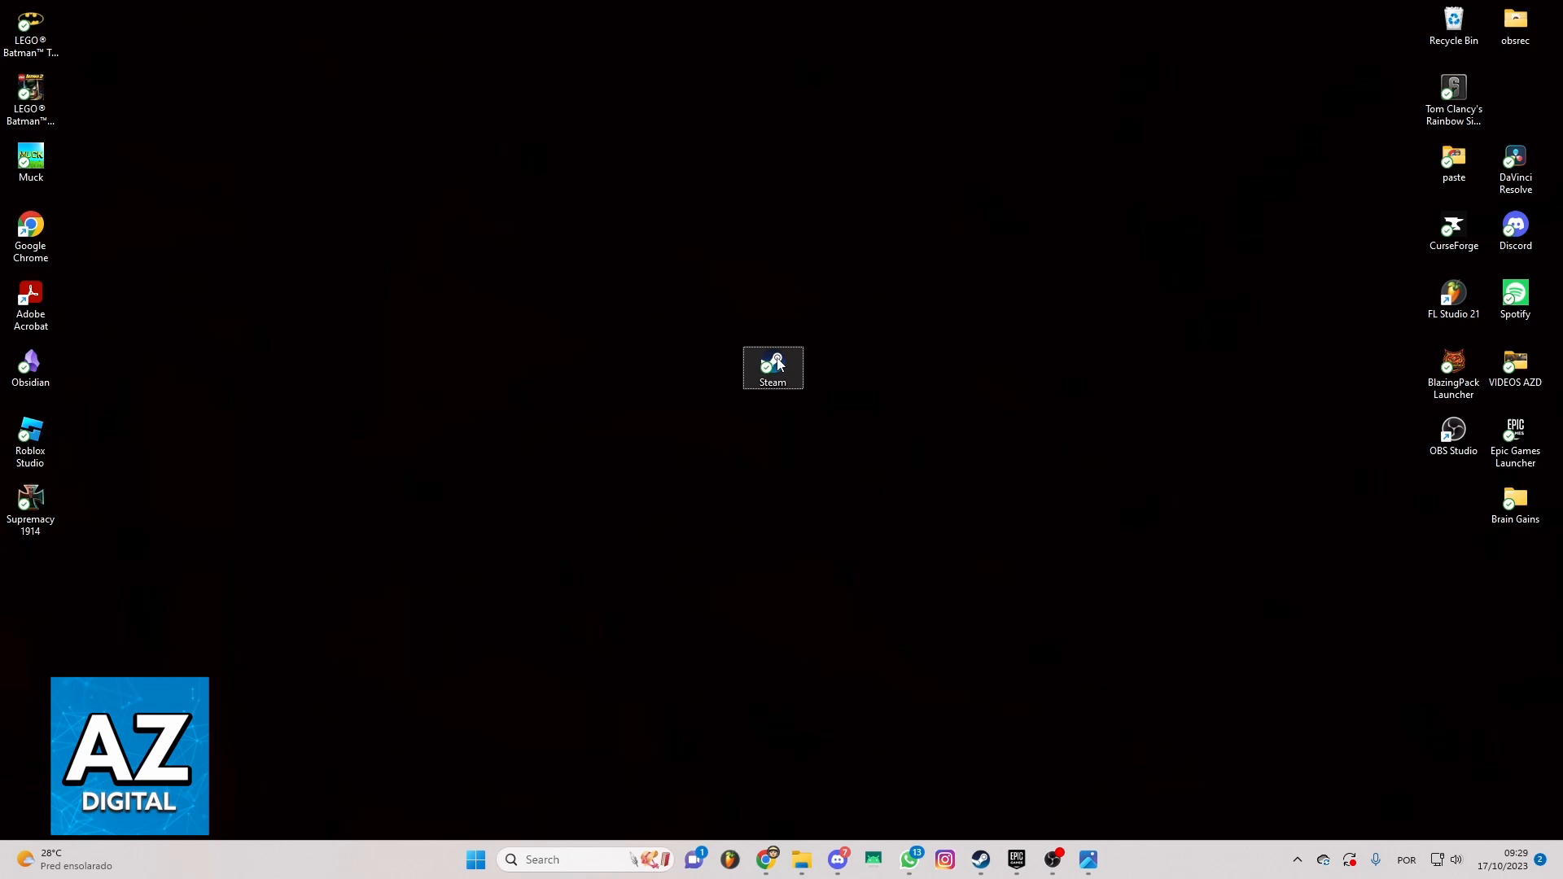
double_click(773, 368)
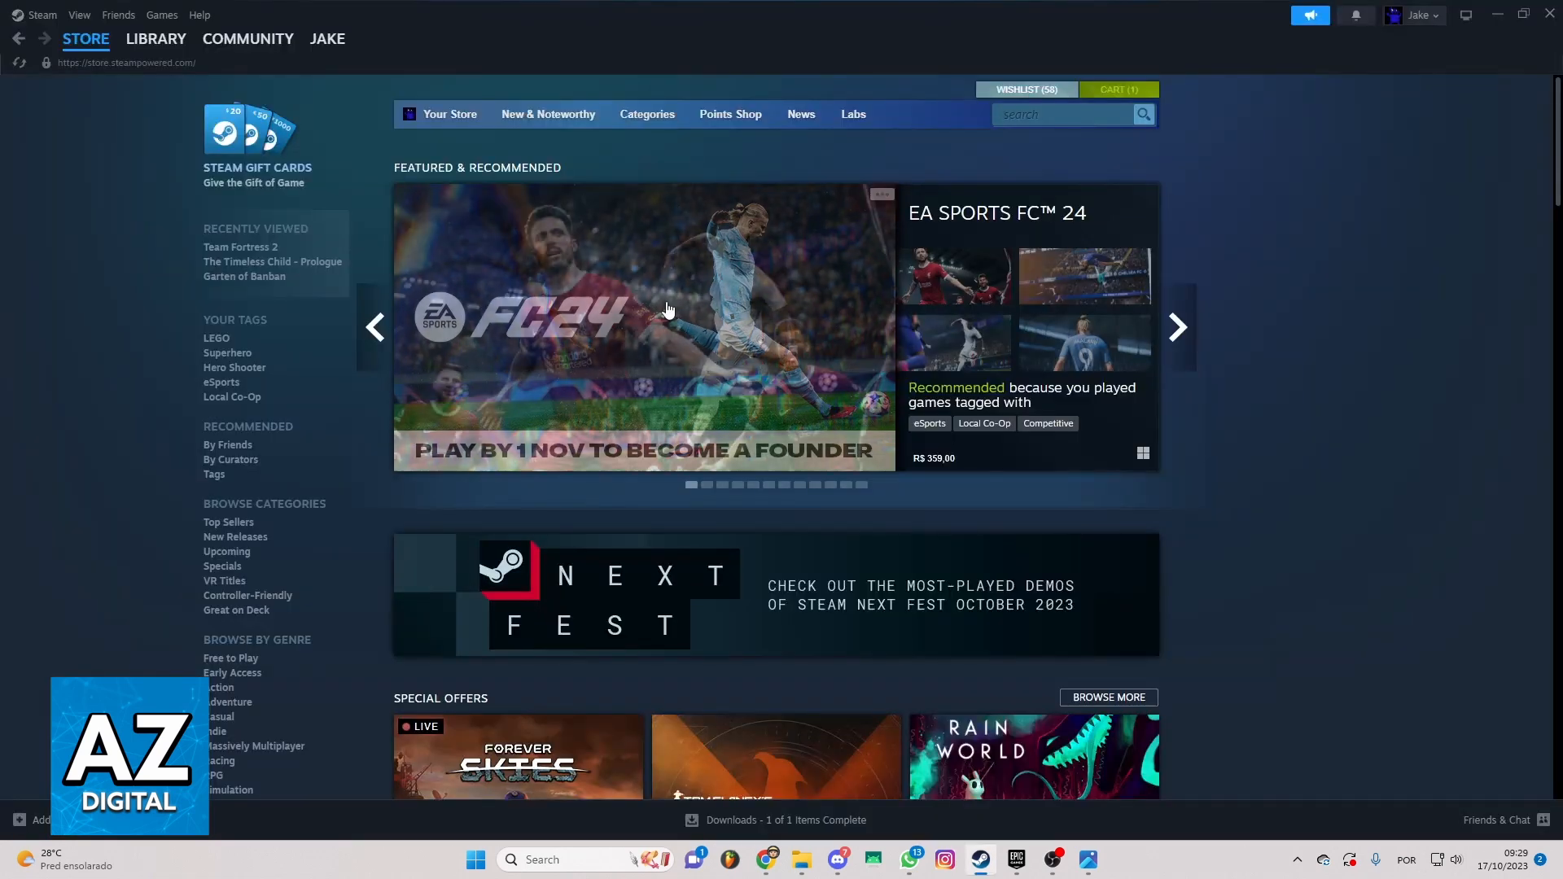
left_click(247, 38)
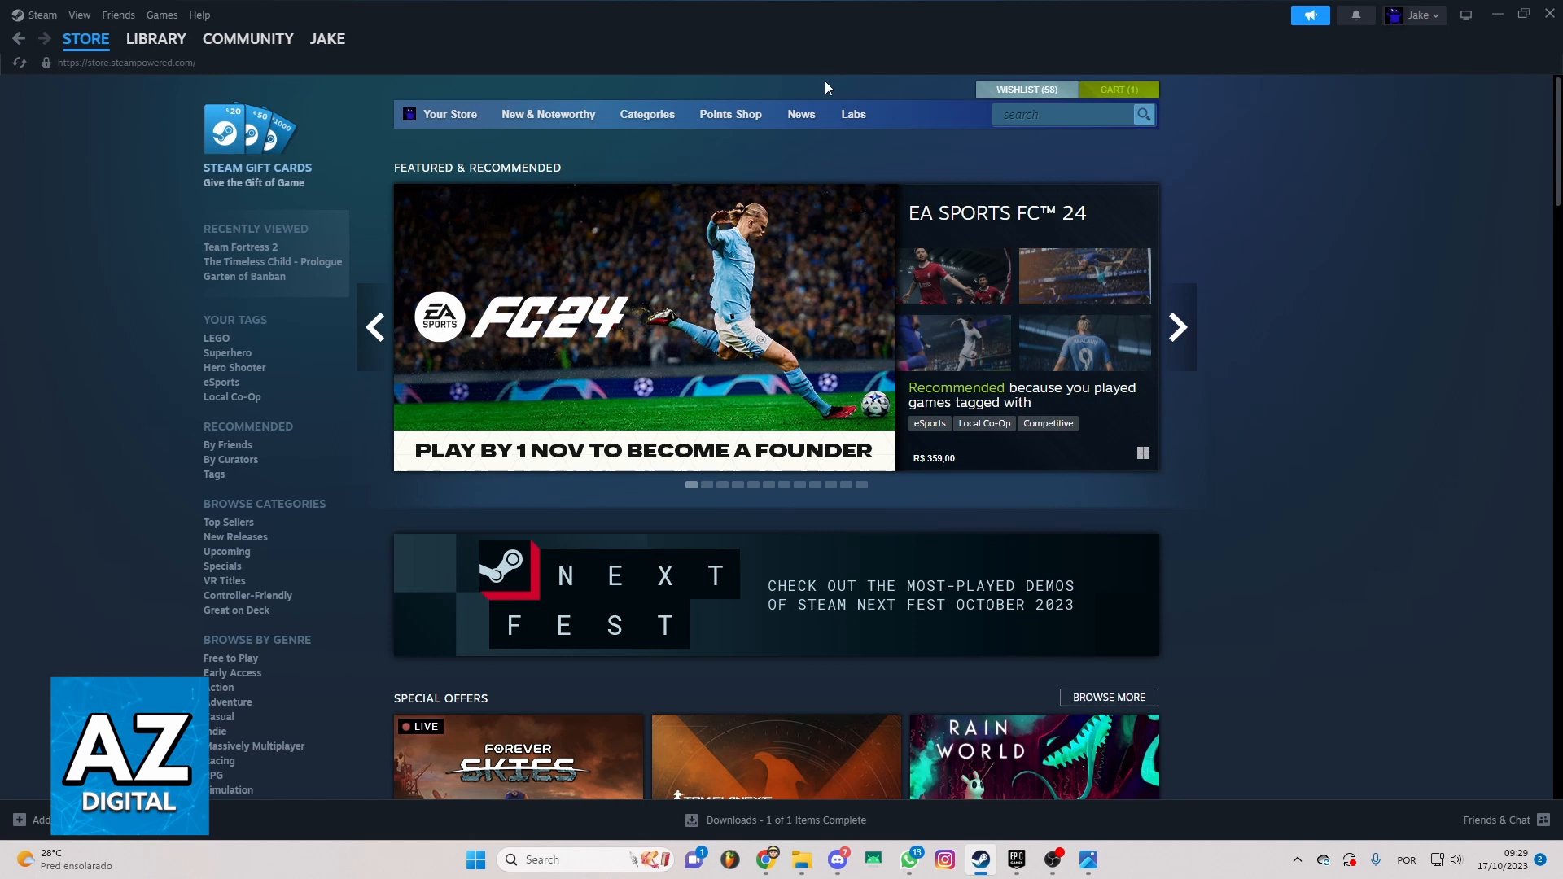
mouse_move(831, 92)
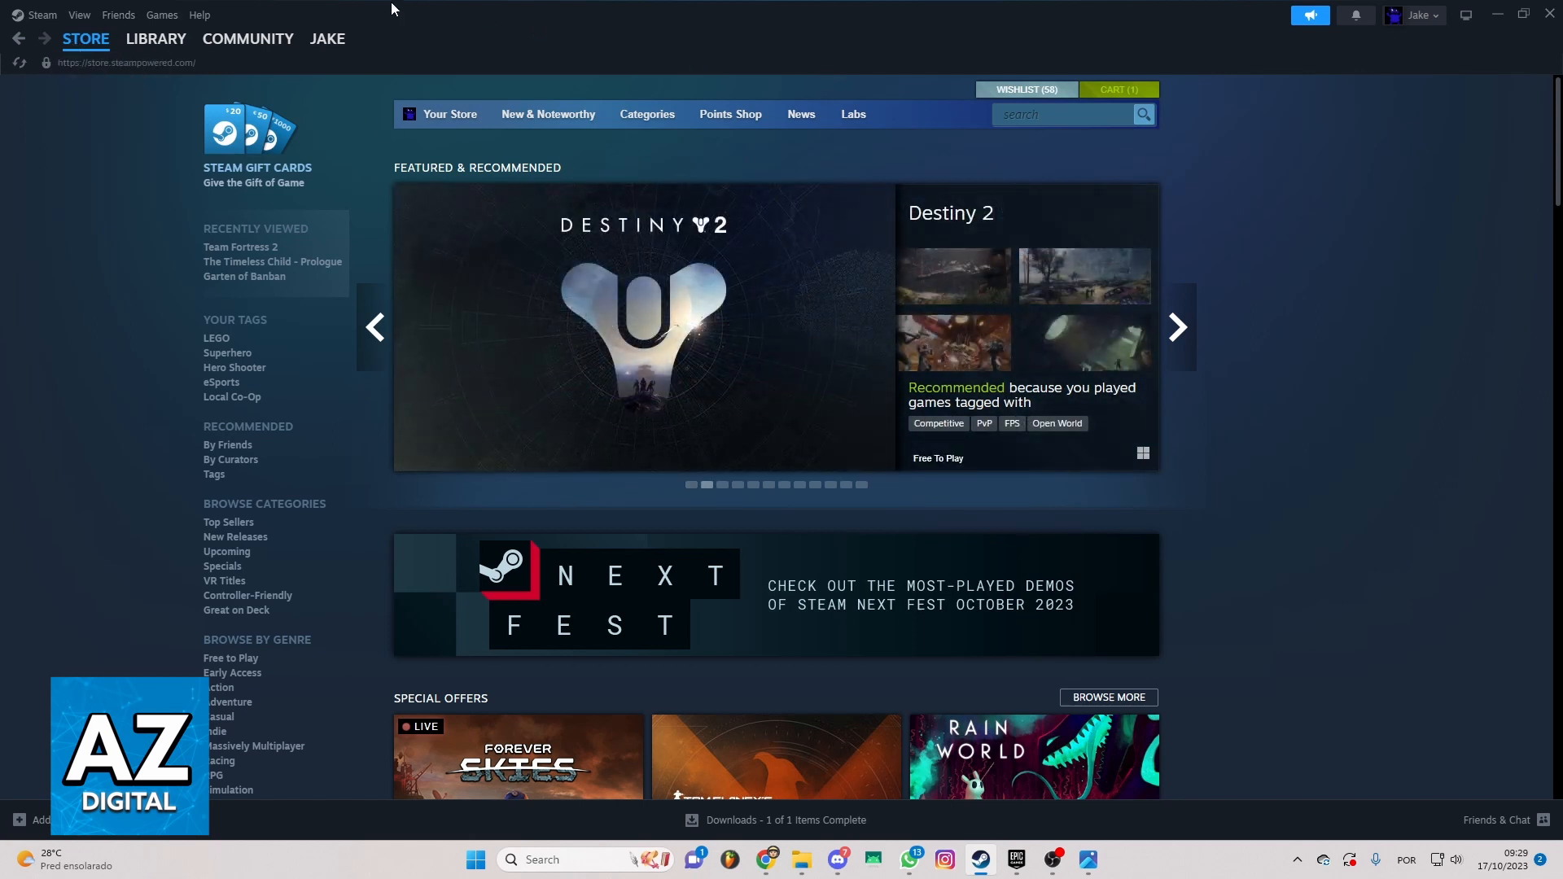
left_click(247, 39)
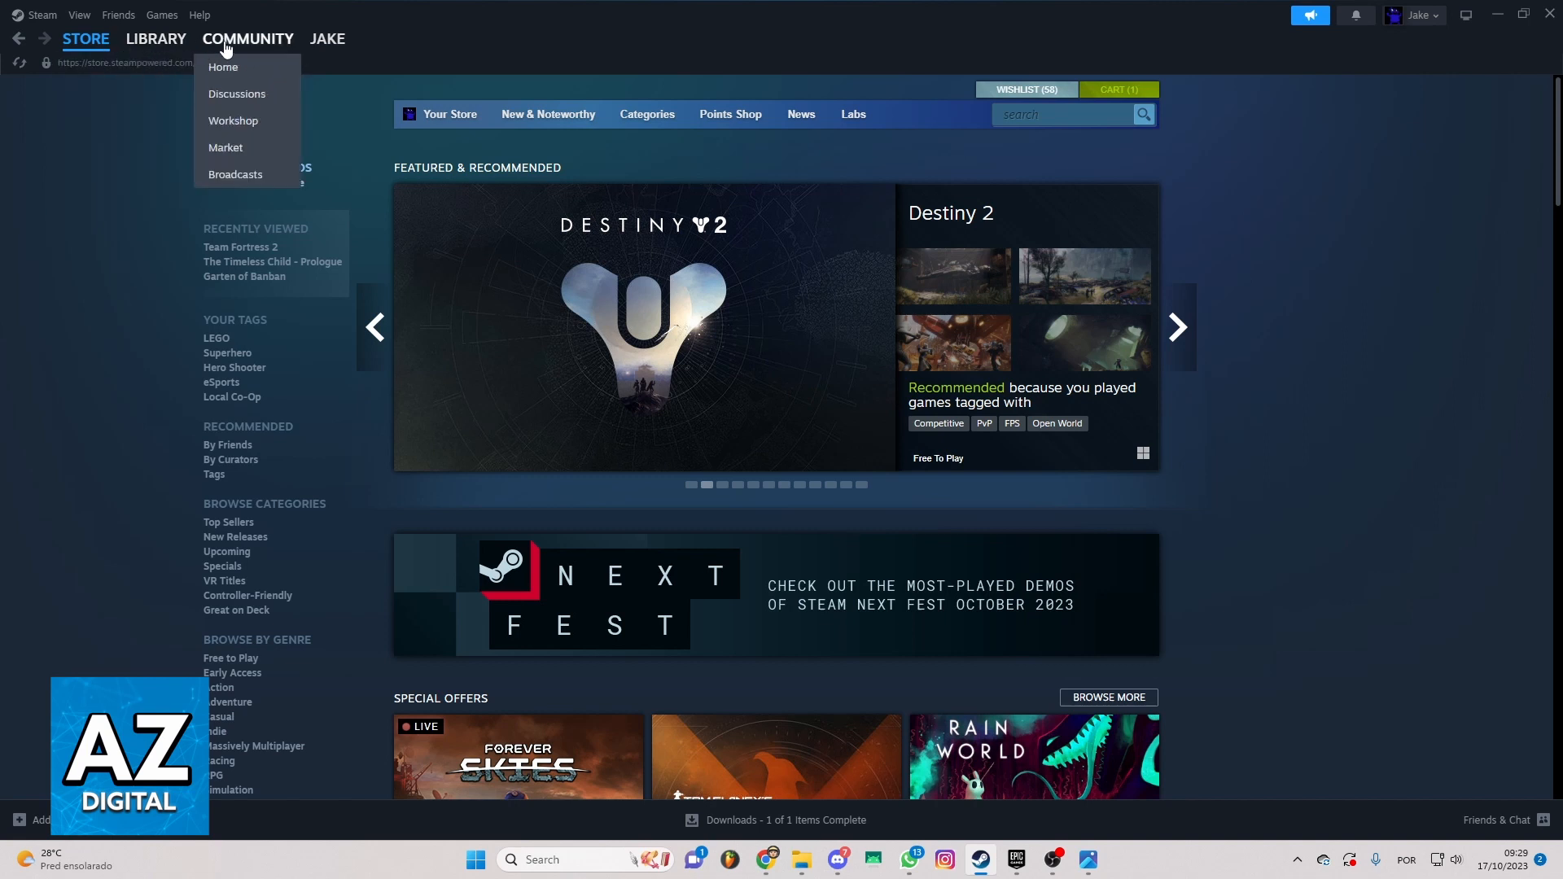
left_click(1263, 222)
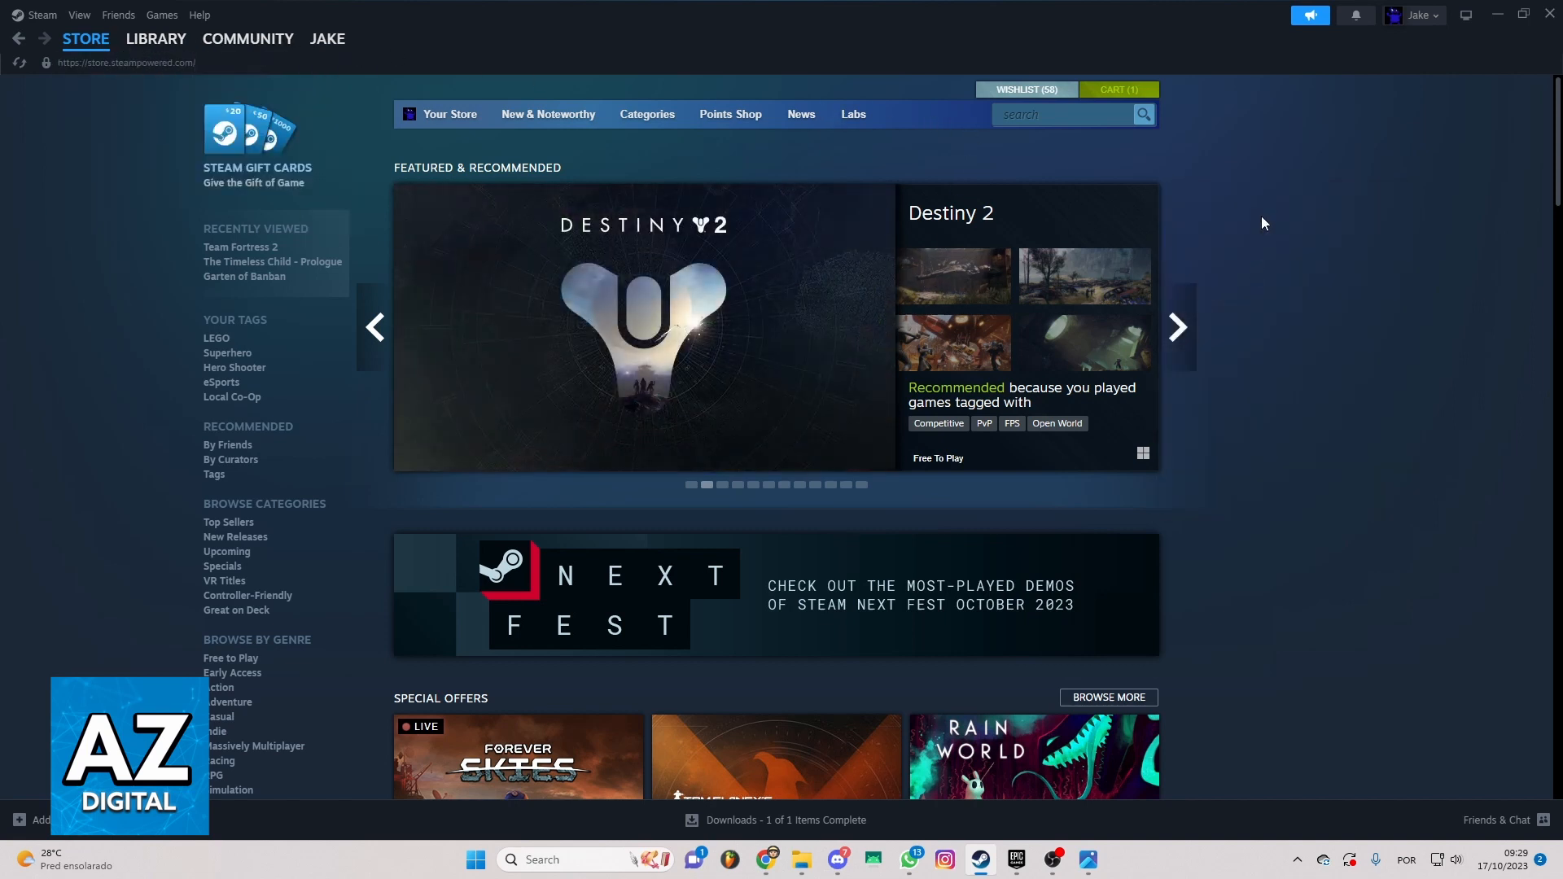
mouse_move(642, 144)
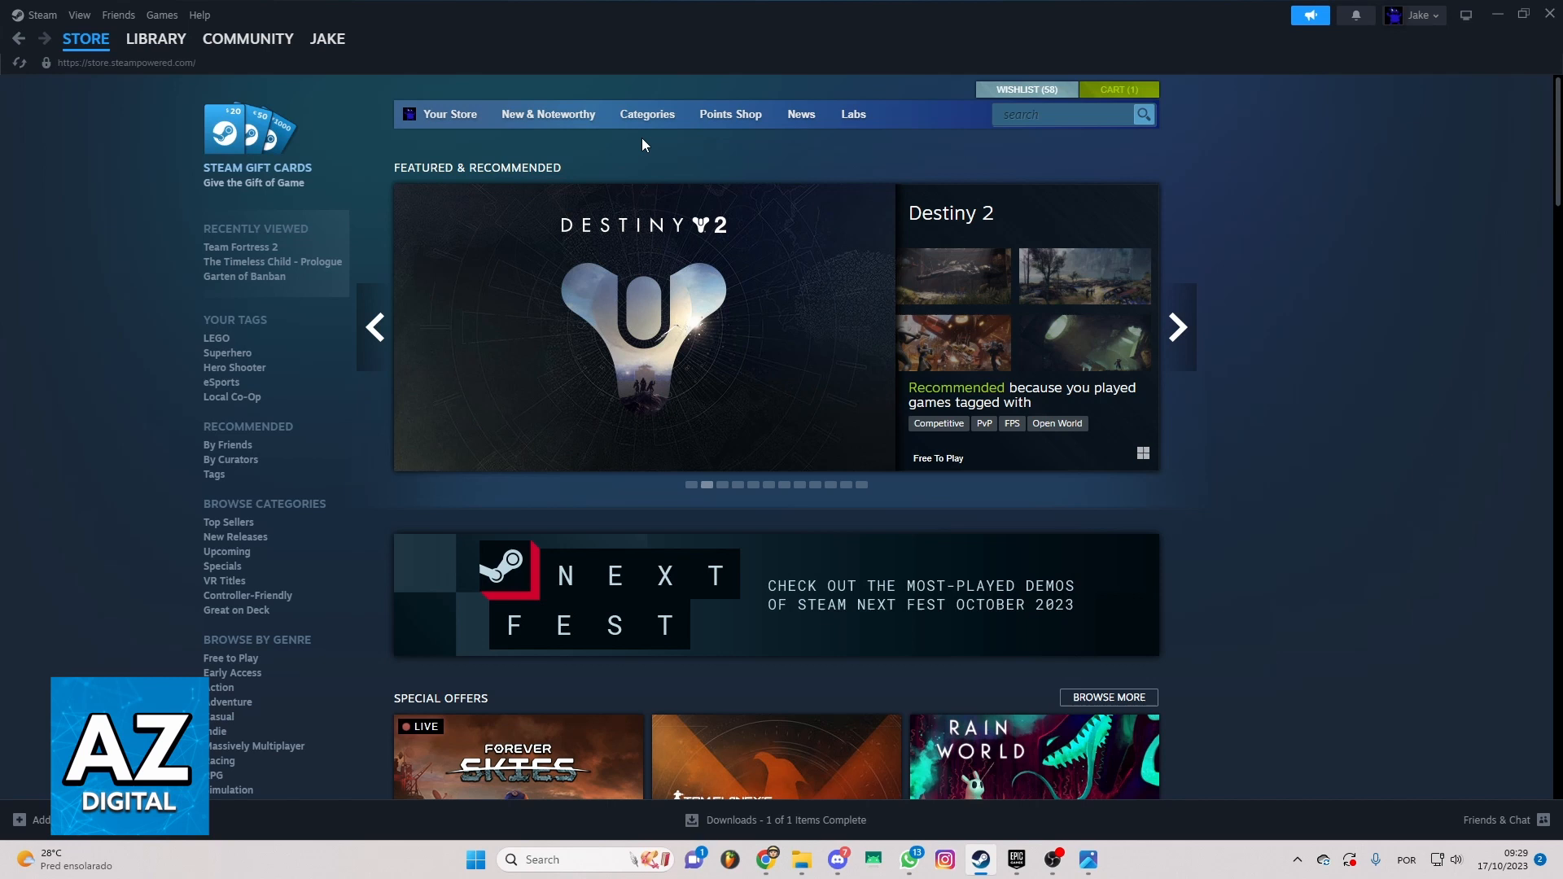
mouse_move(927, 65)
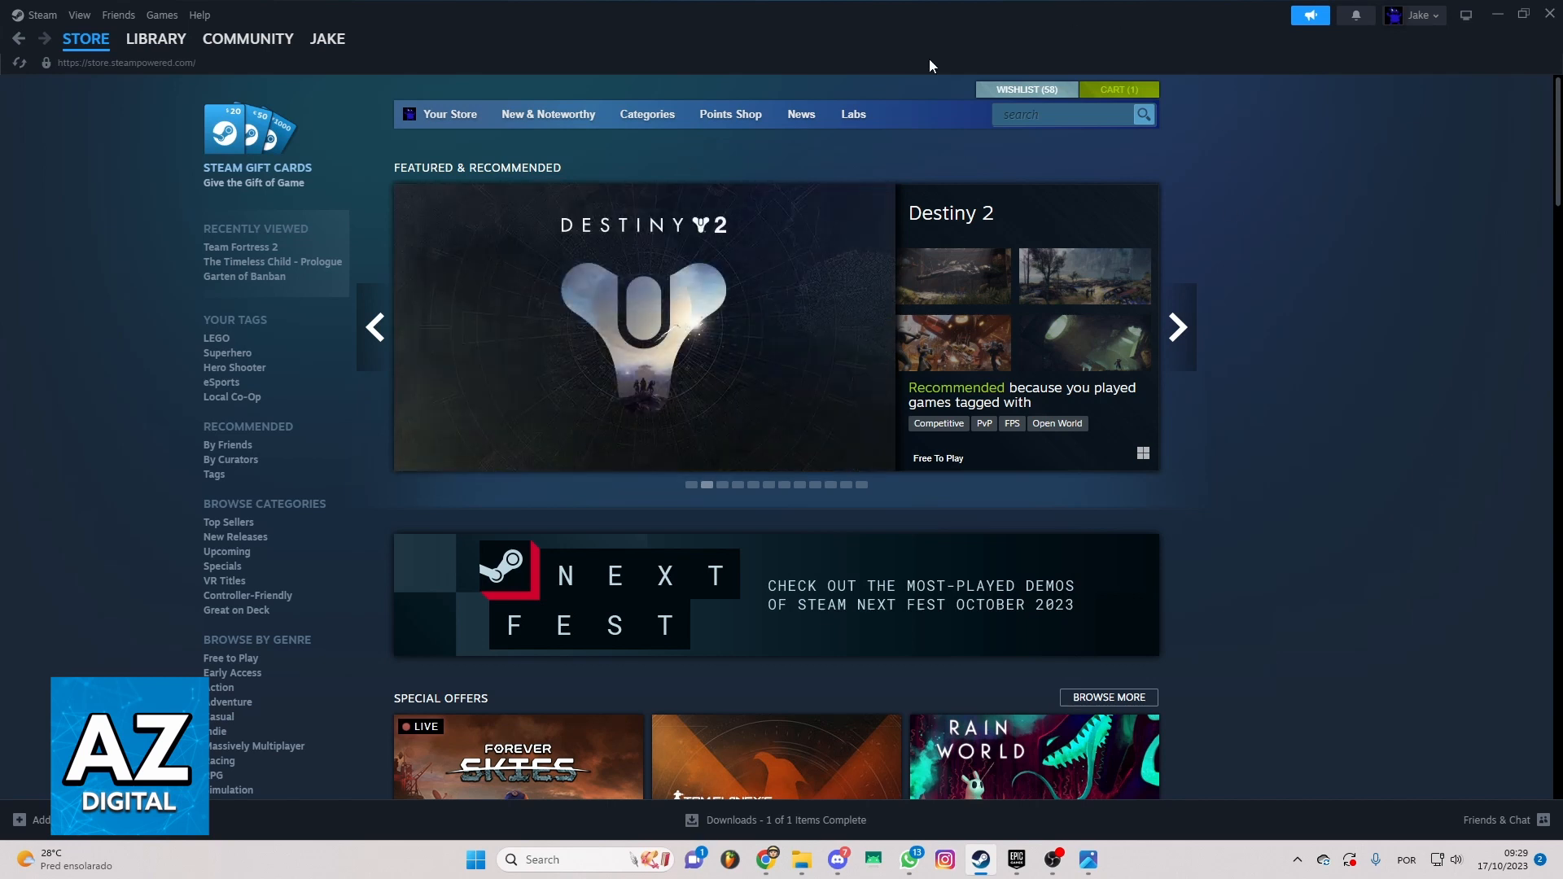
left_click(155, 39)
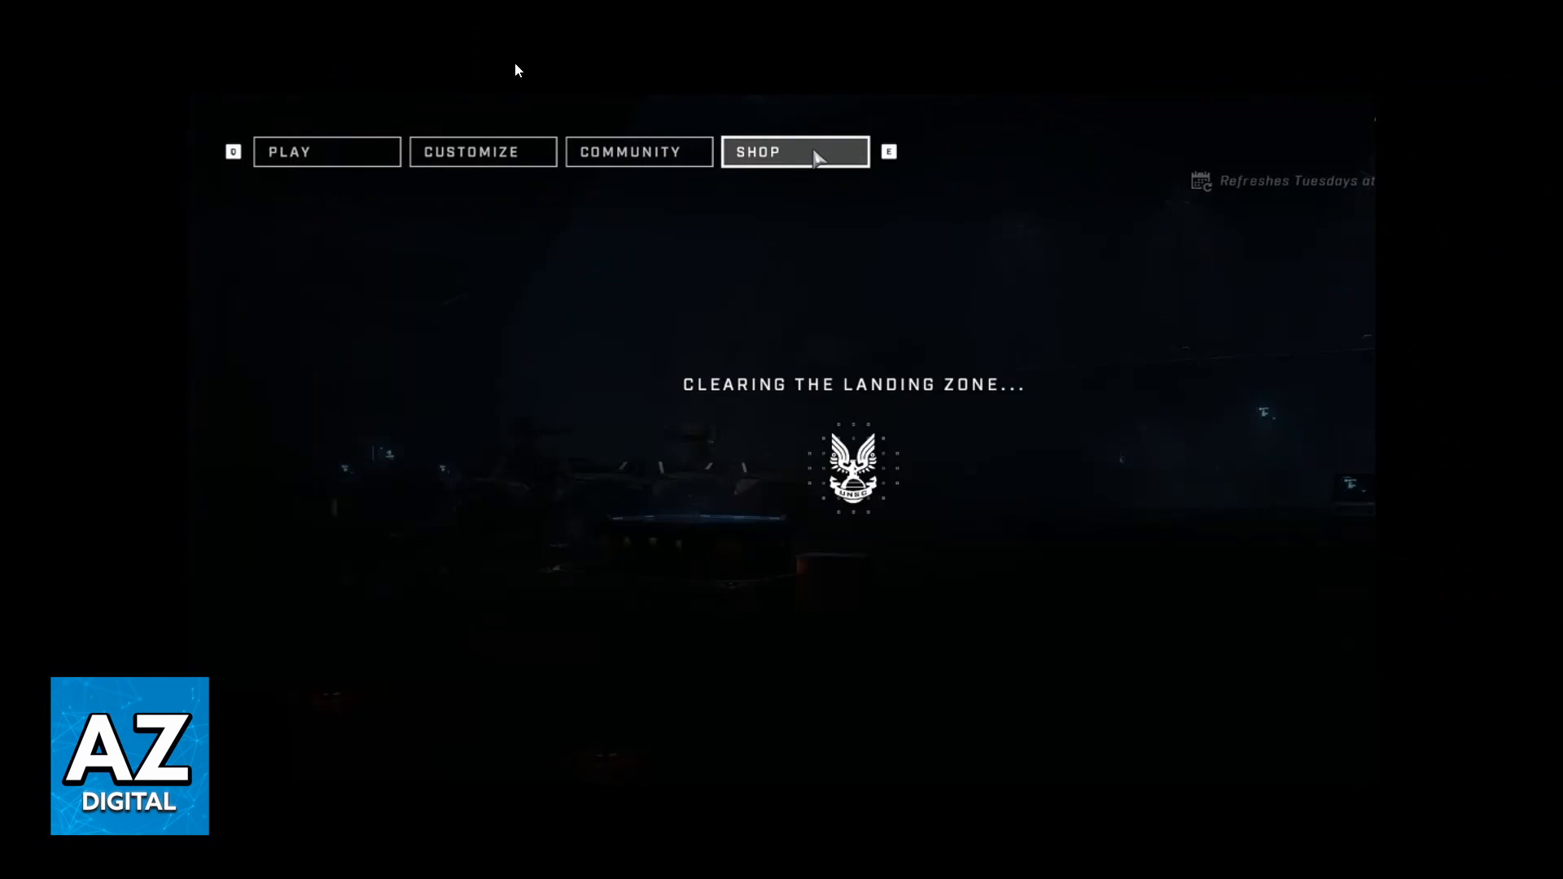
mouse_move(524, 8)
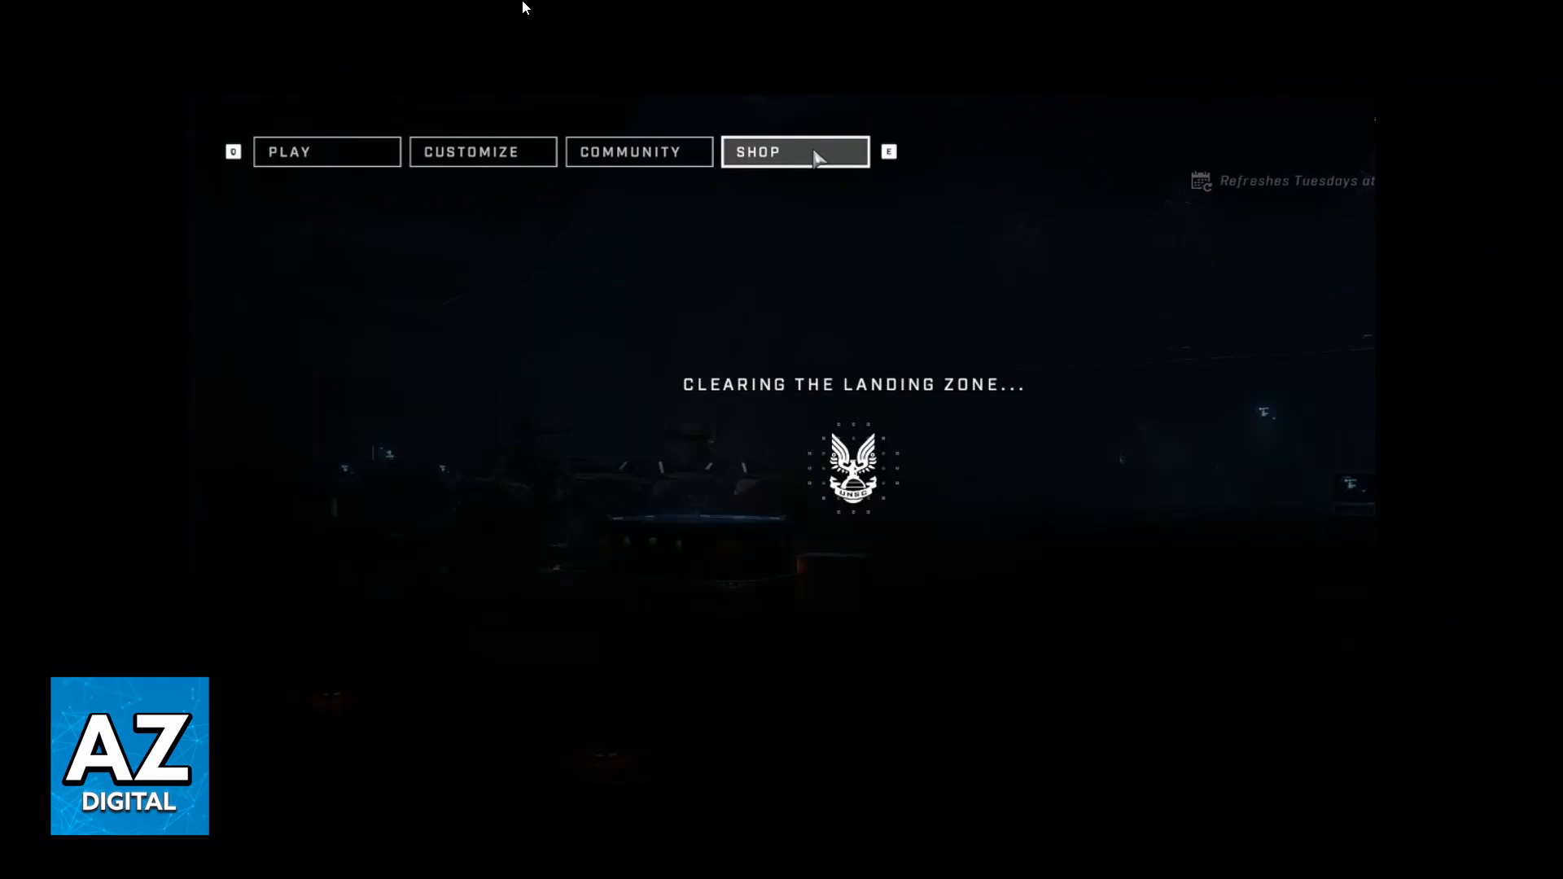
mouse_move(1087, 173)
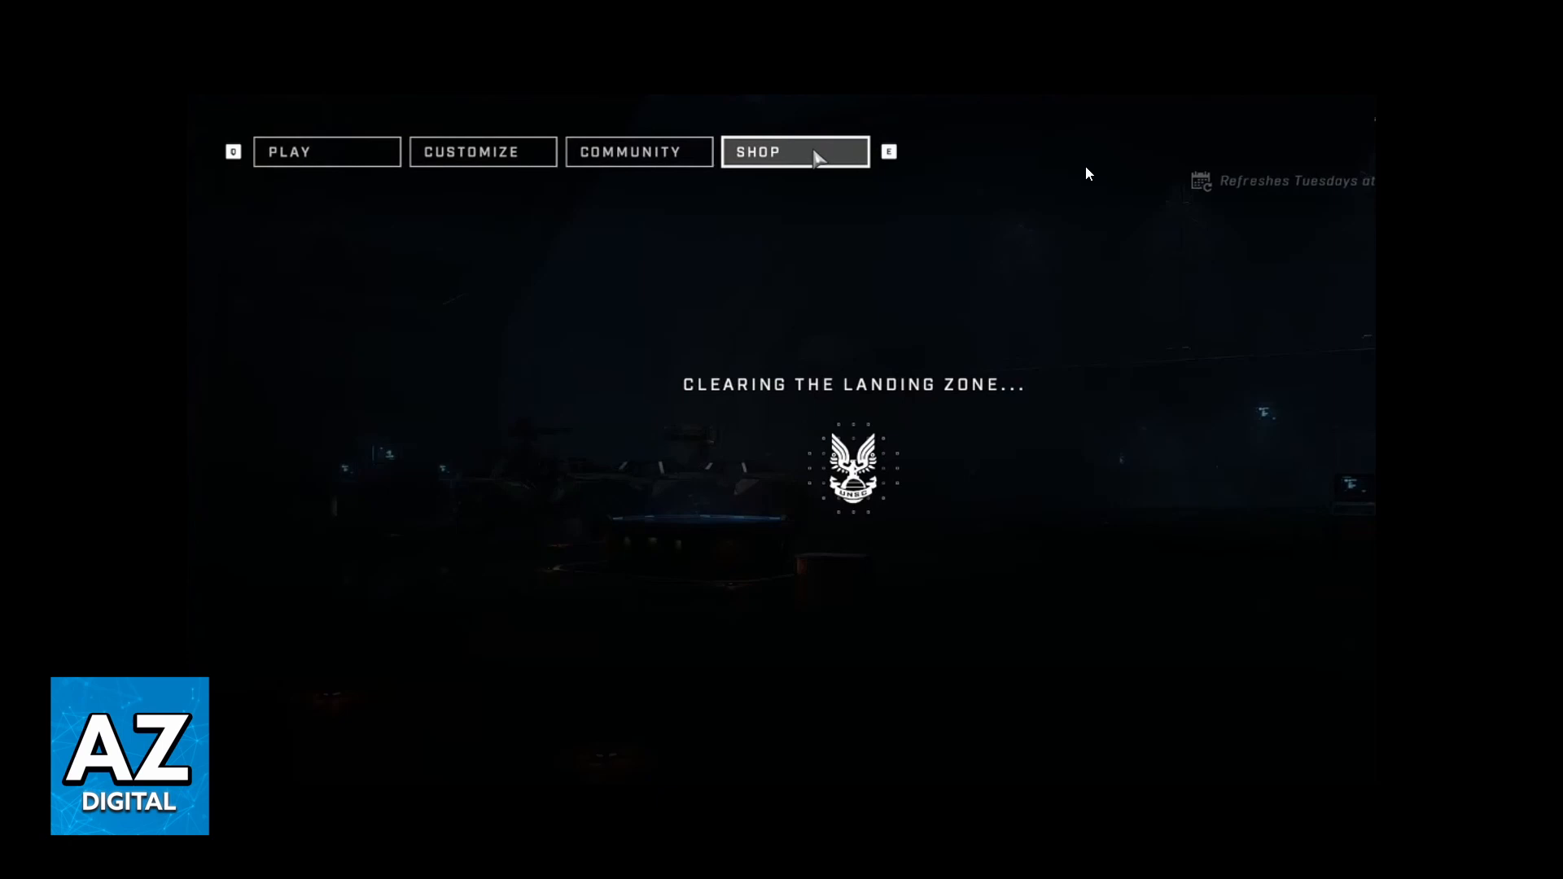
mouse_move(798, 563)
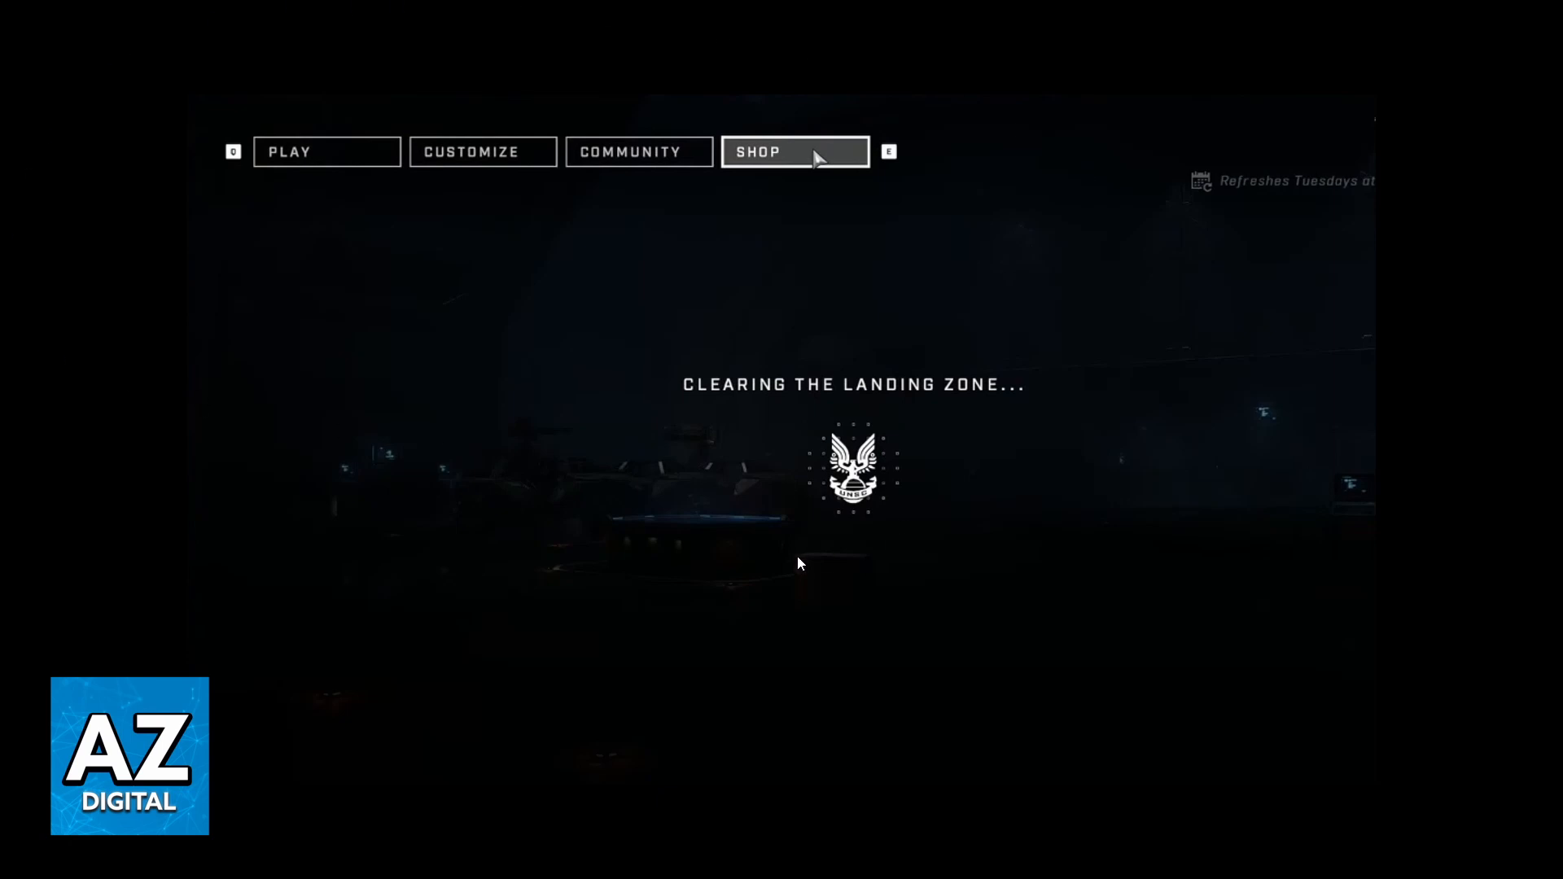
mouse_move(383, 186)
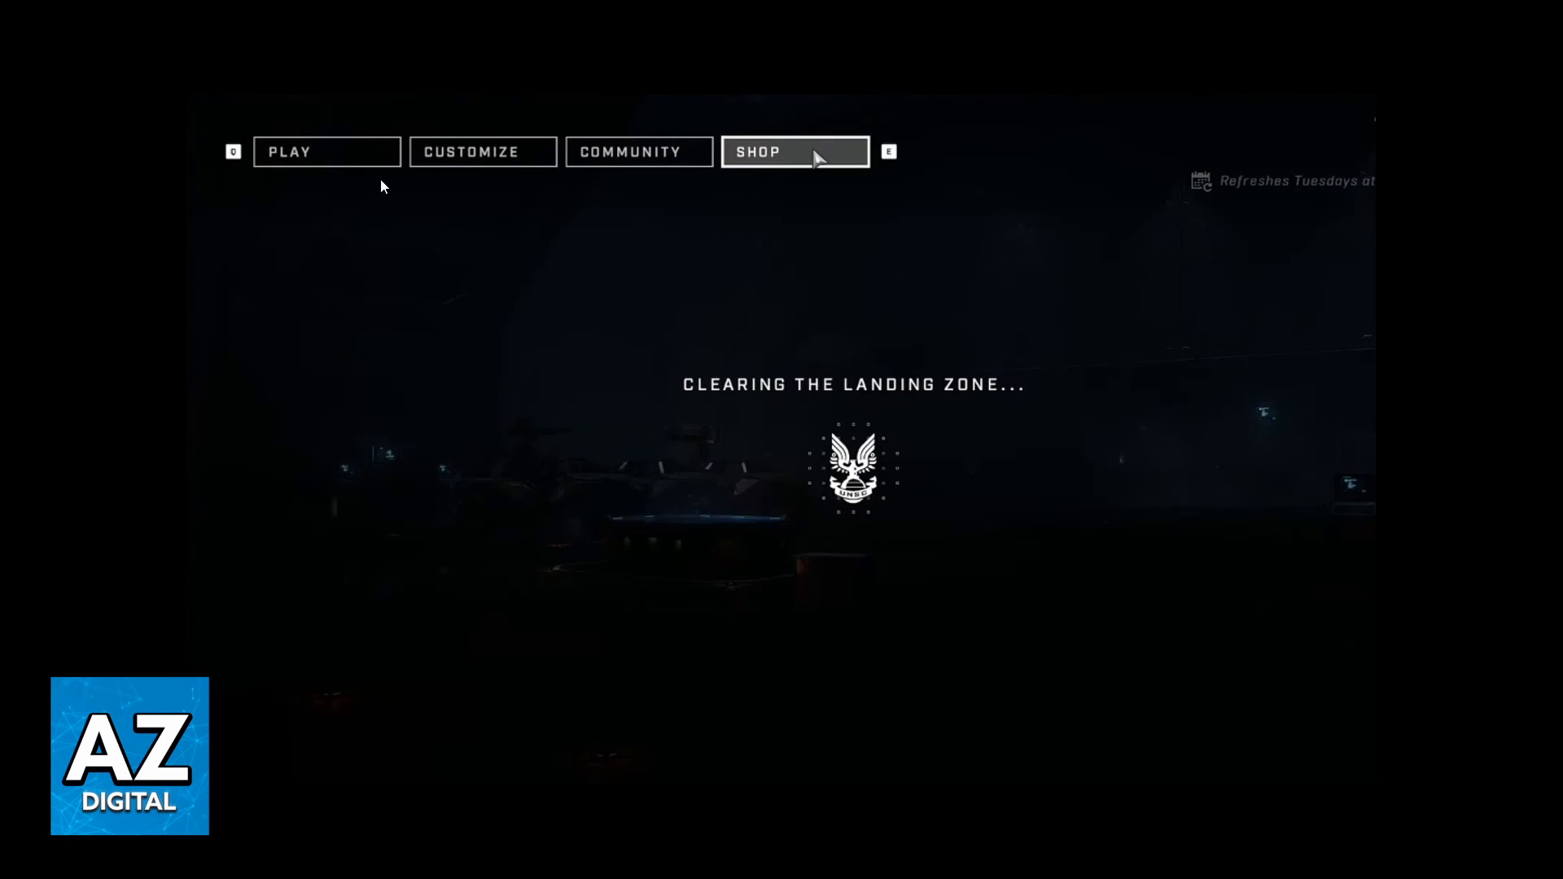
mouse_move(463, 237)
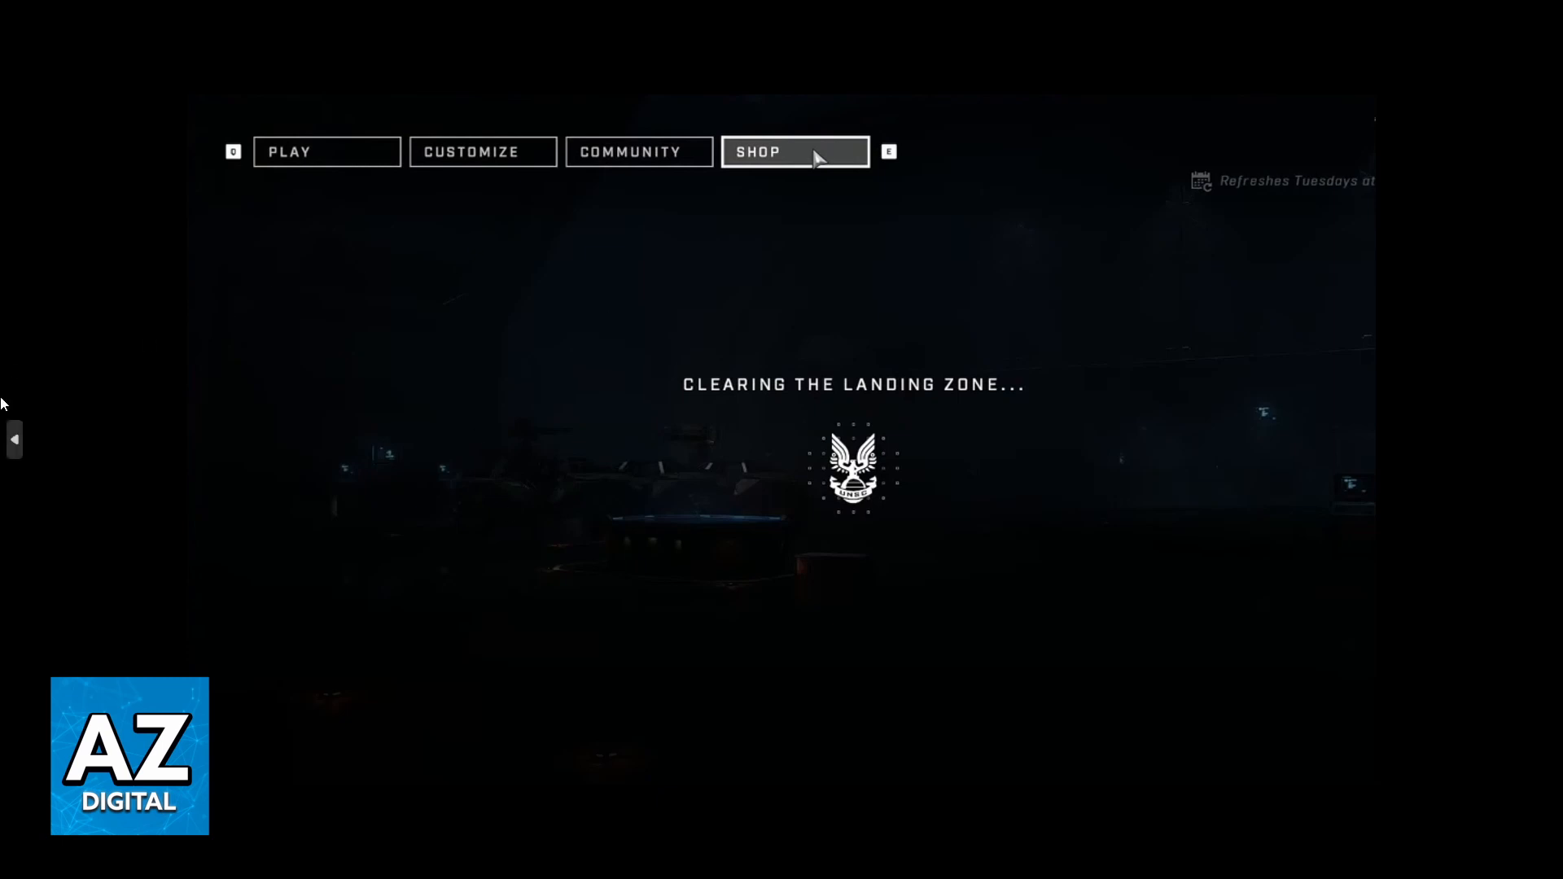
mouse_move(768, 661)
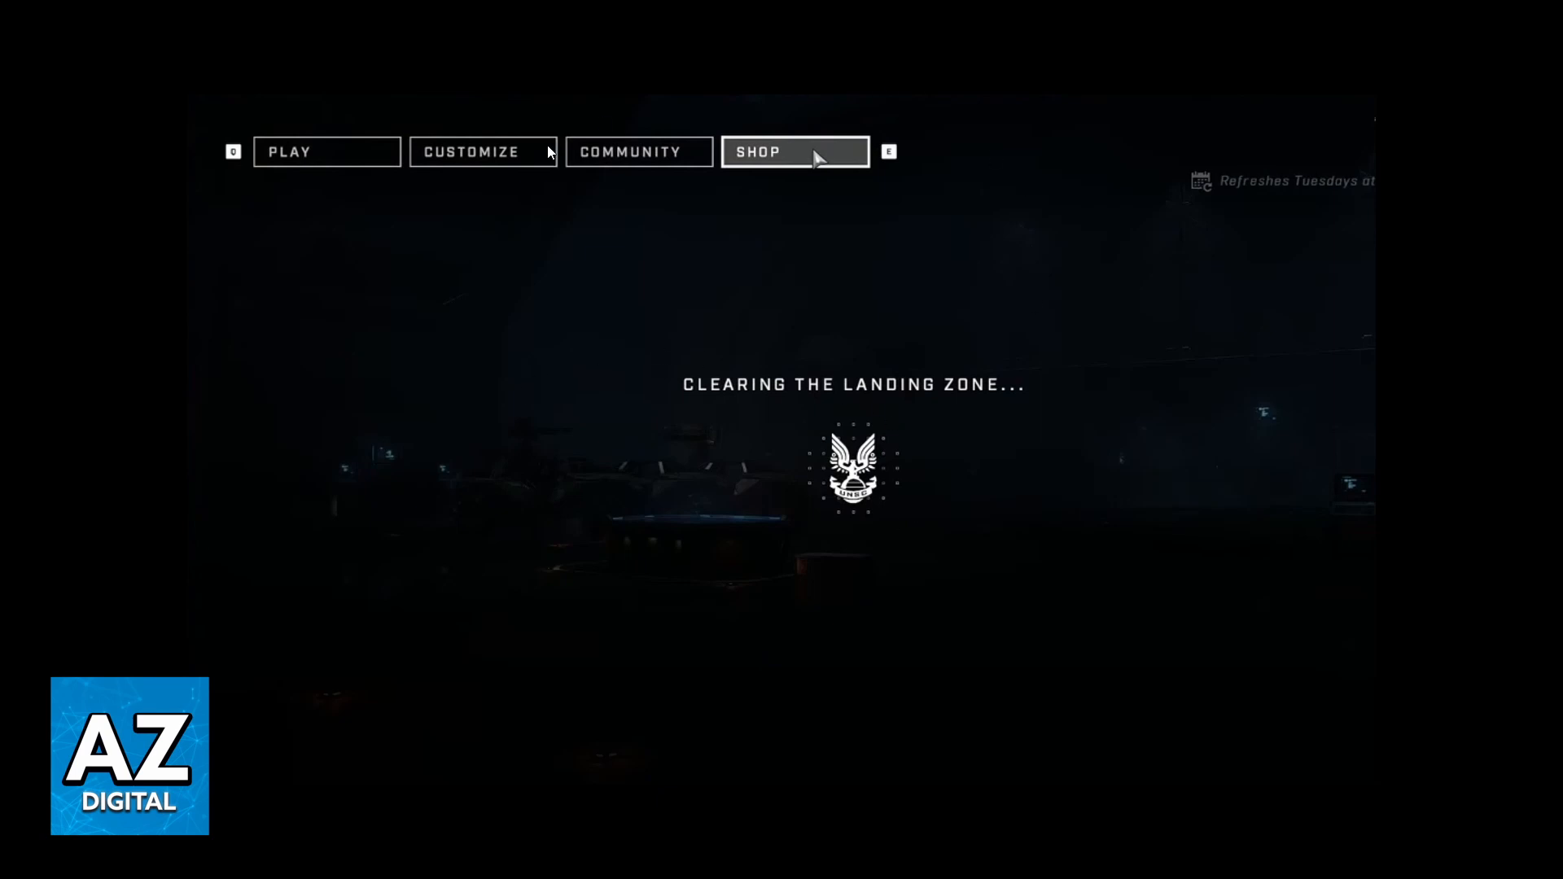
mouse_move(803, 167)
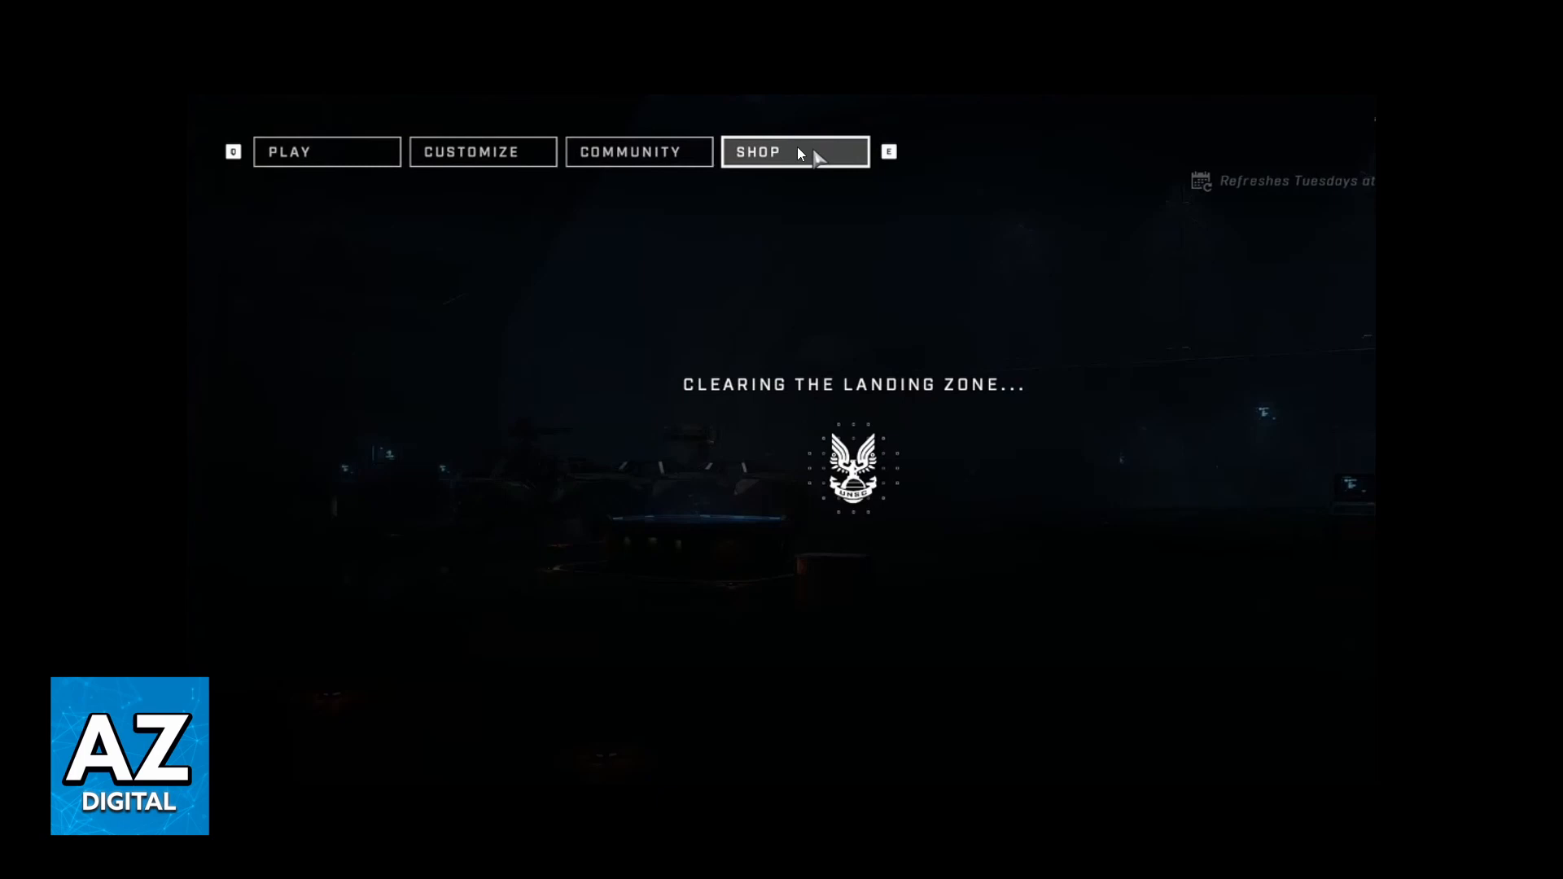
mouse_move(825, 166)
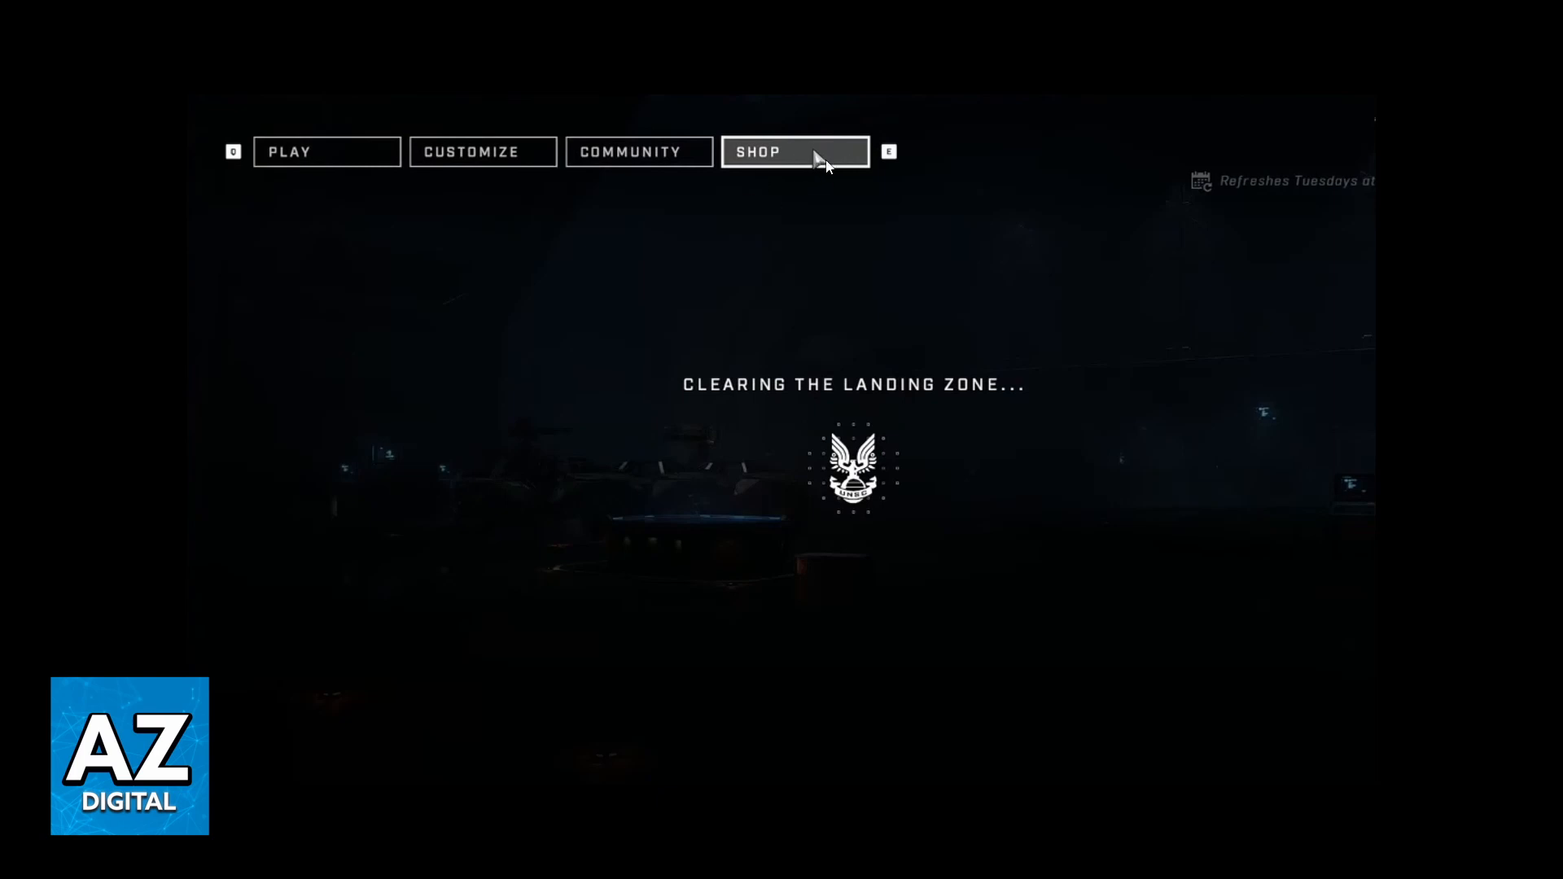
mouse_move(805, 145)
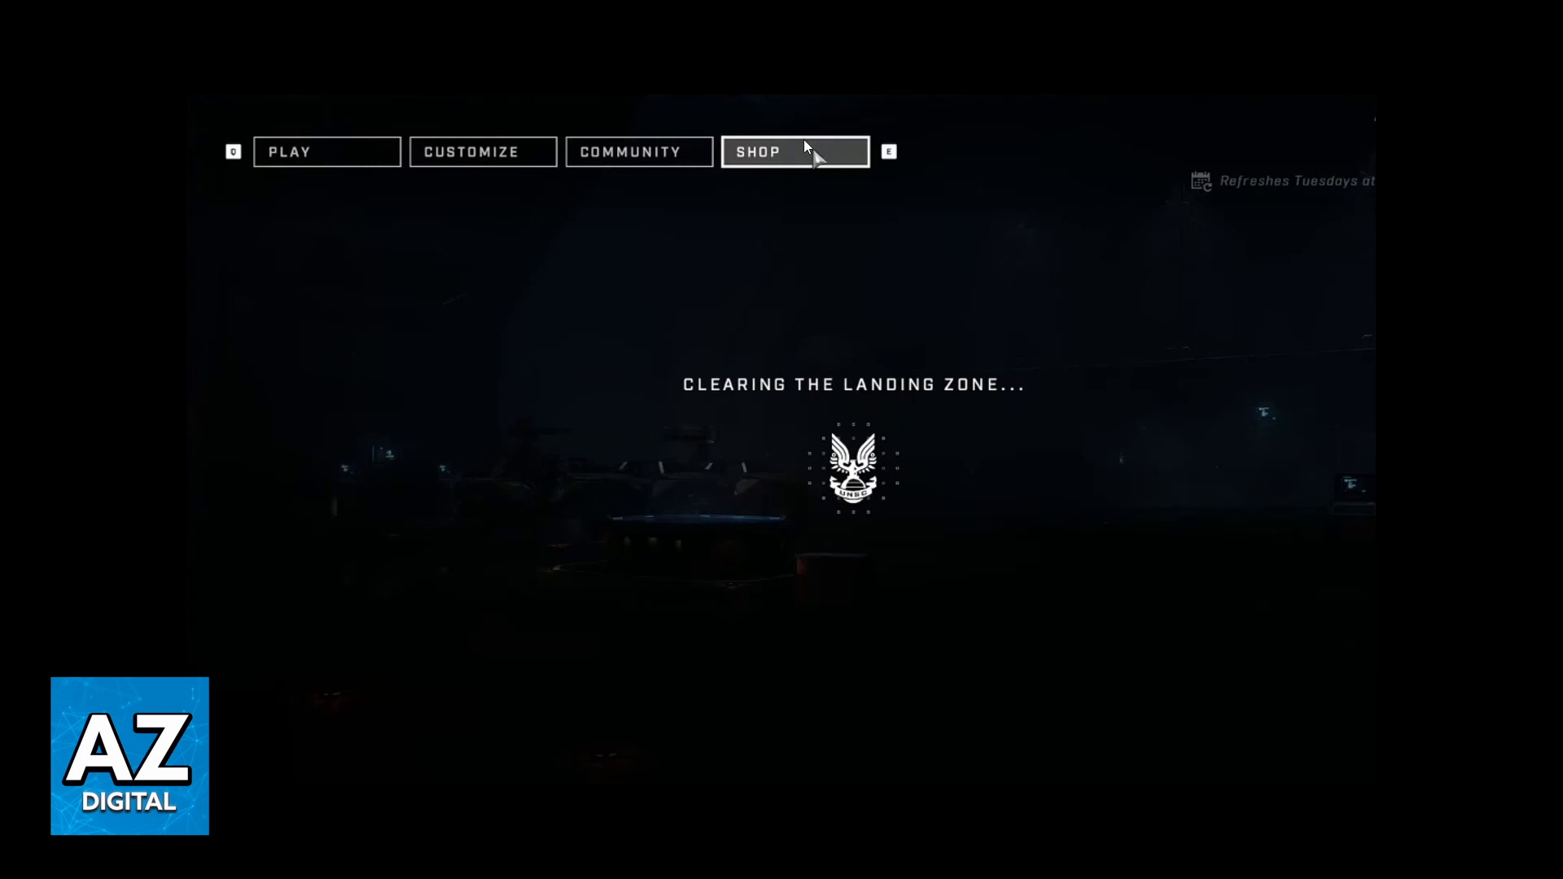
Open Halo Infinite's SHOP tab to load the featured bundles and their credit prices
left_click(794, 152)
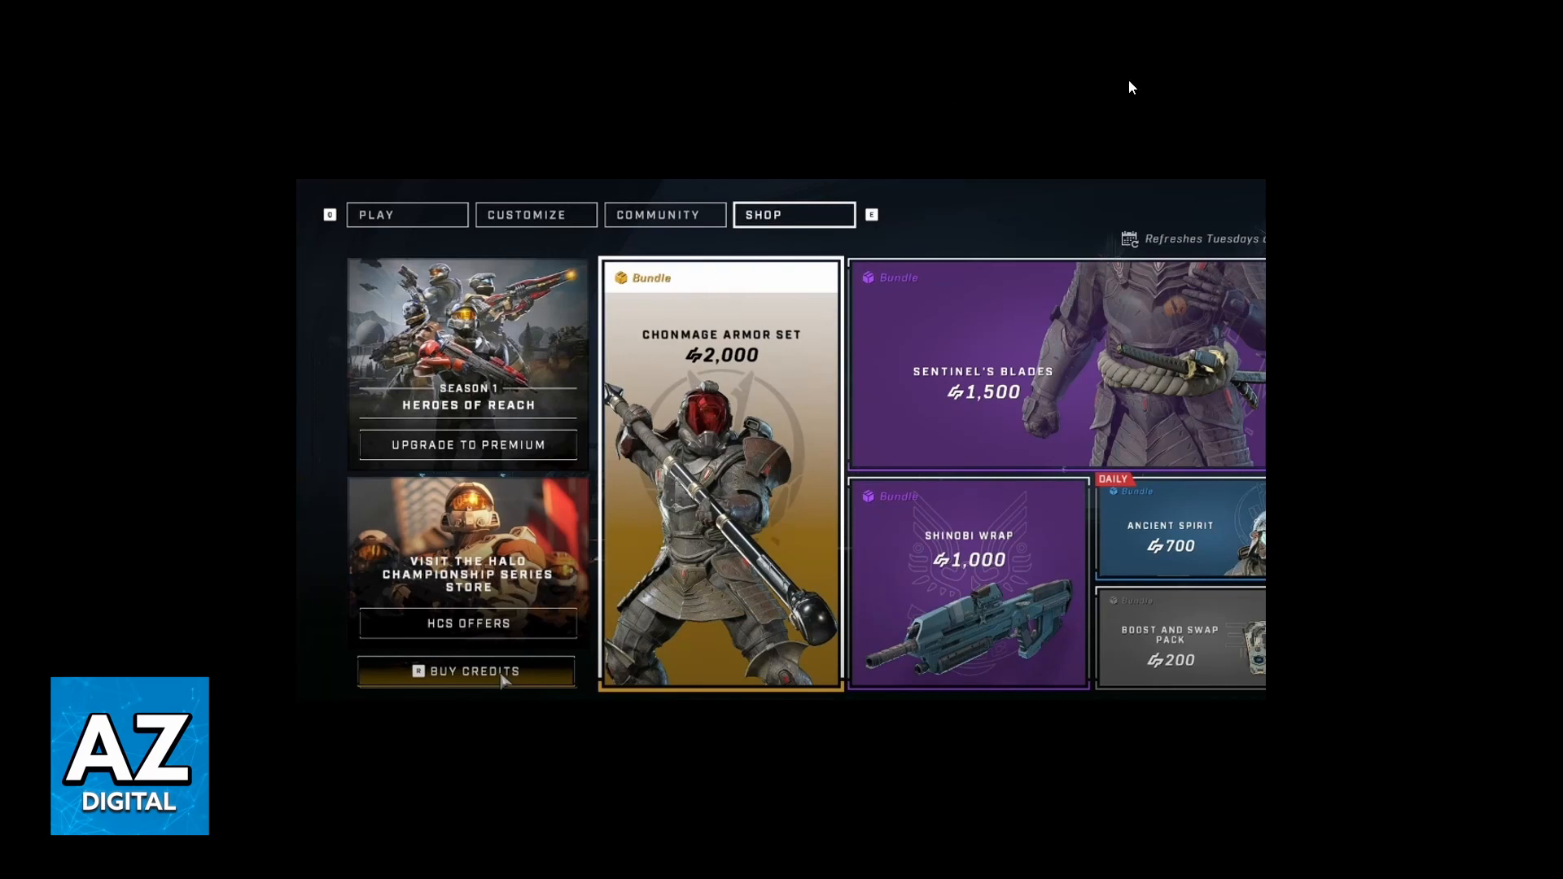
mouse_move(685, 279)
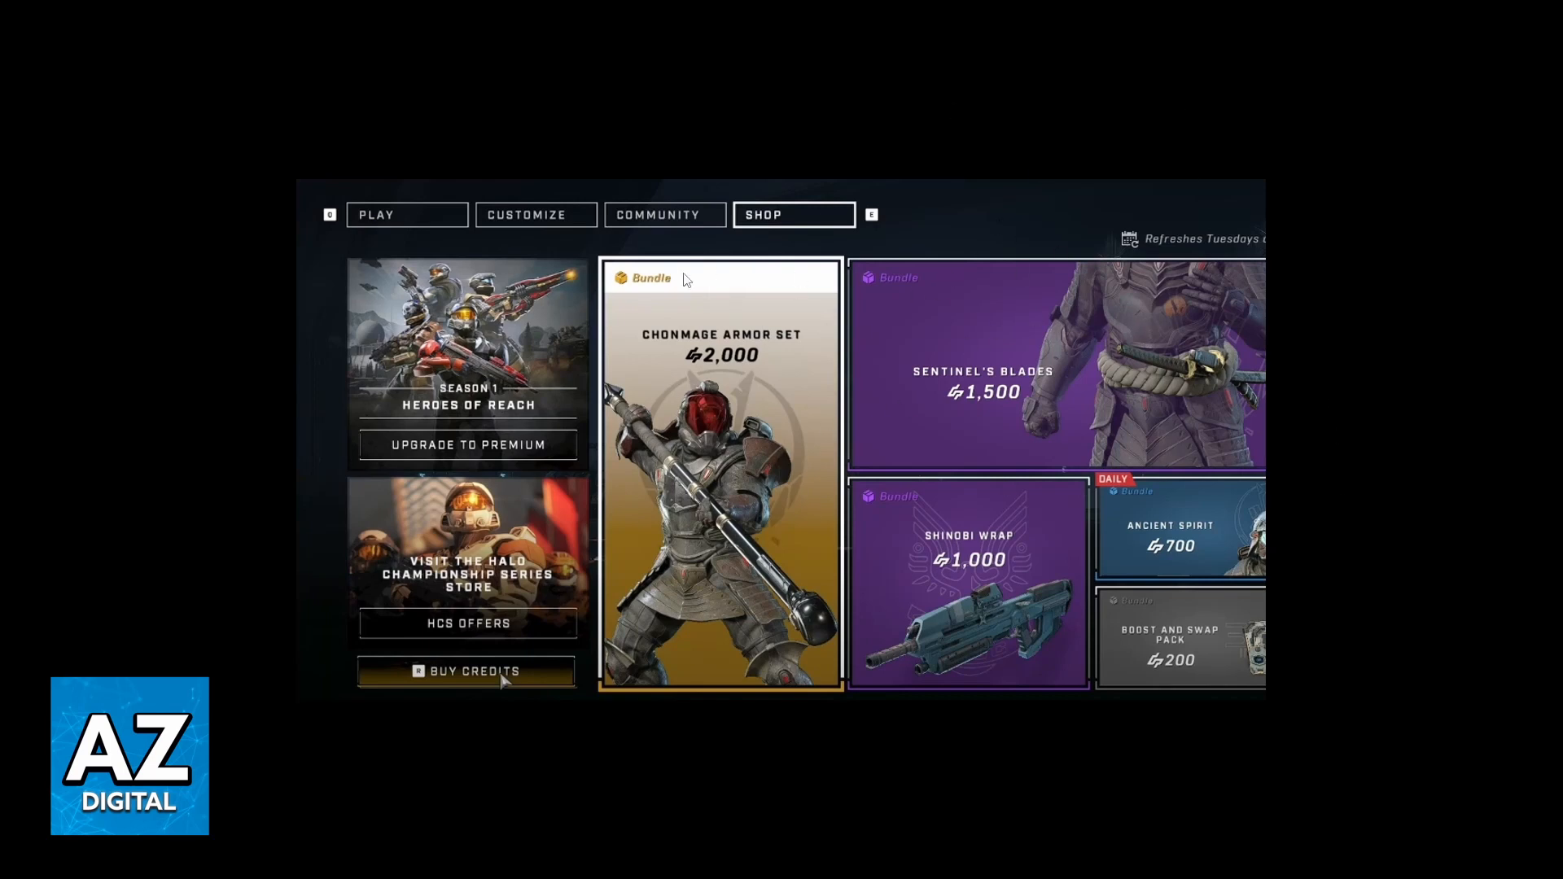
mouse_move(1136, 497)
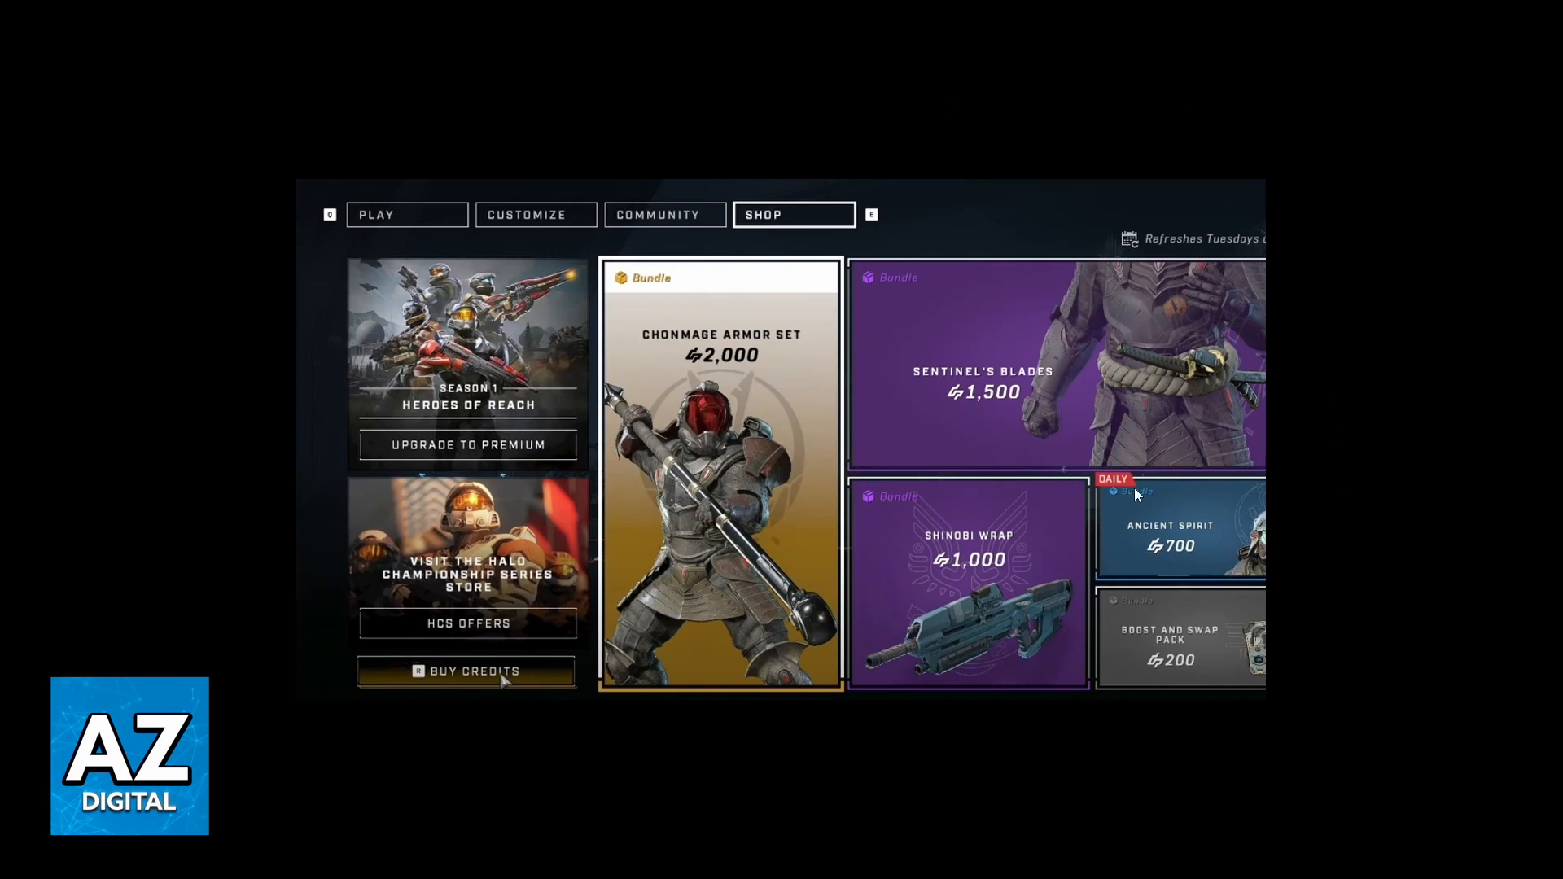
mouse_move(628, 529)
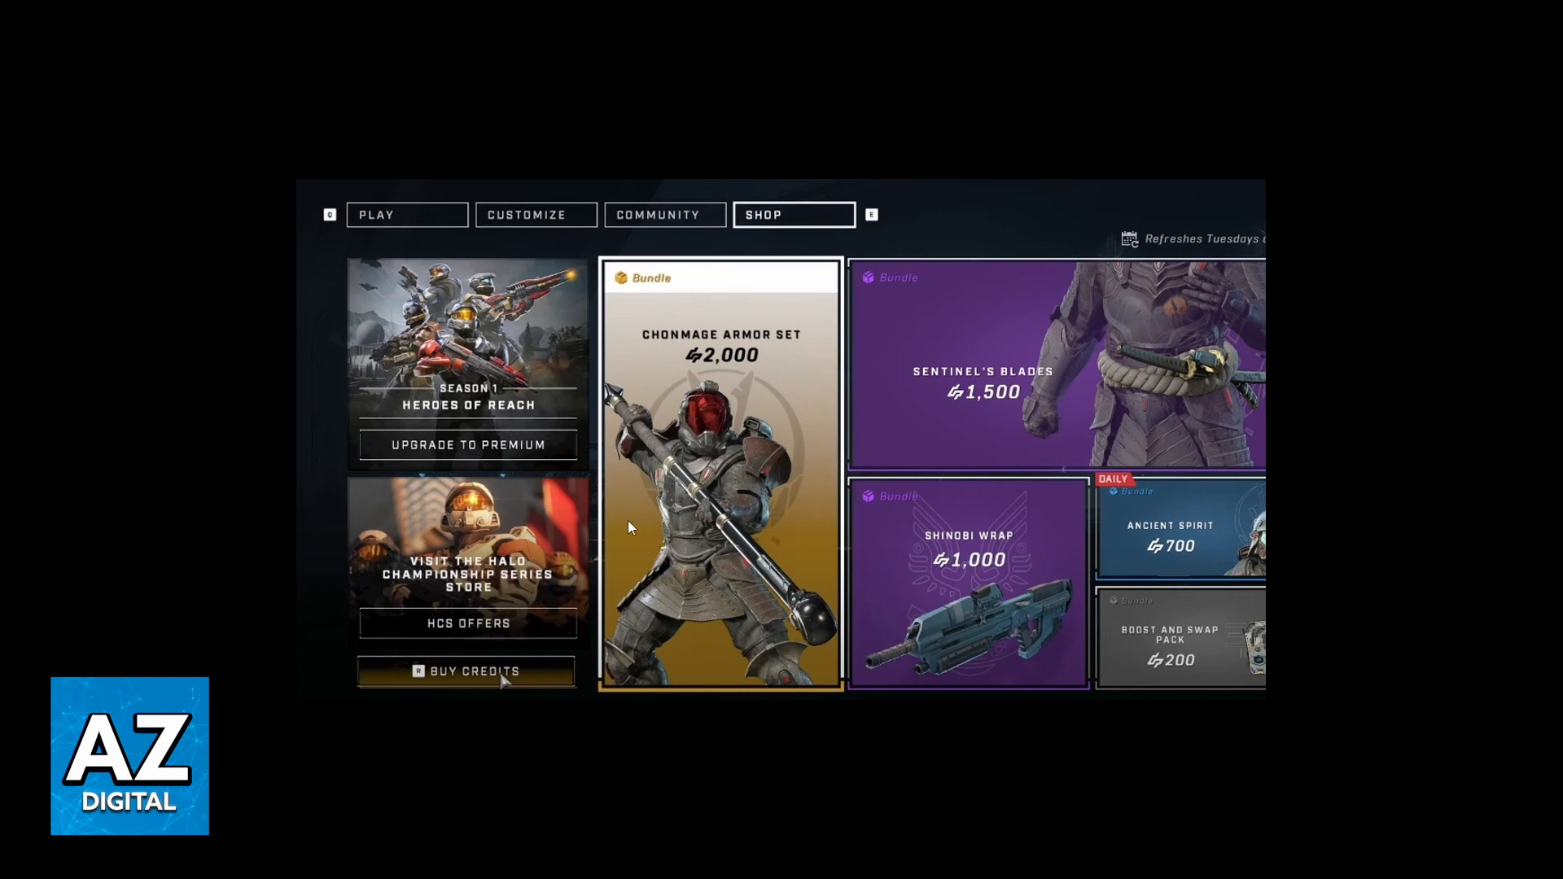
mouse_move(463, 671)
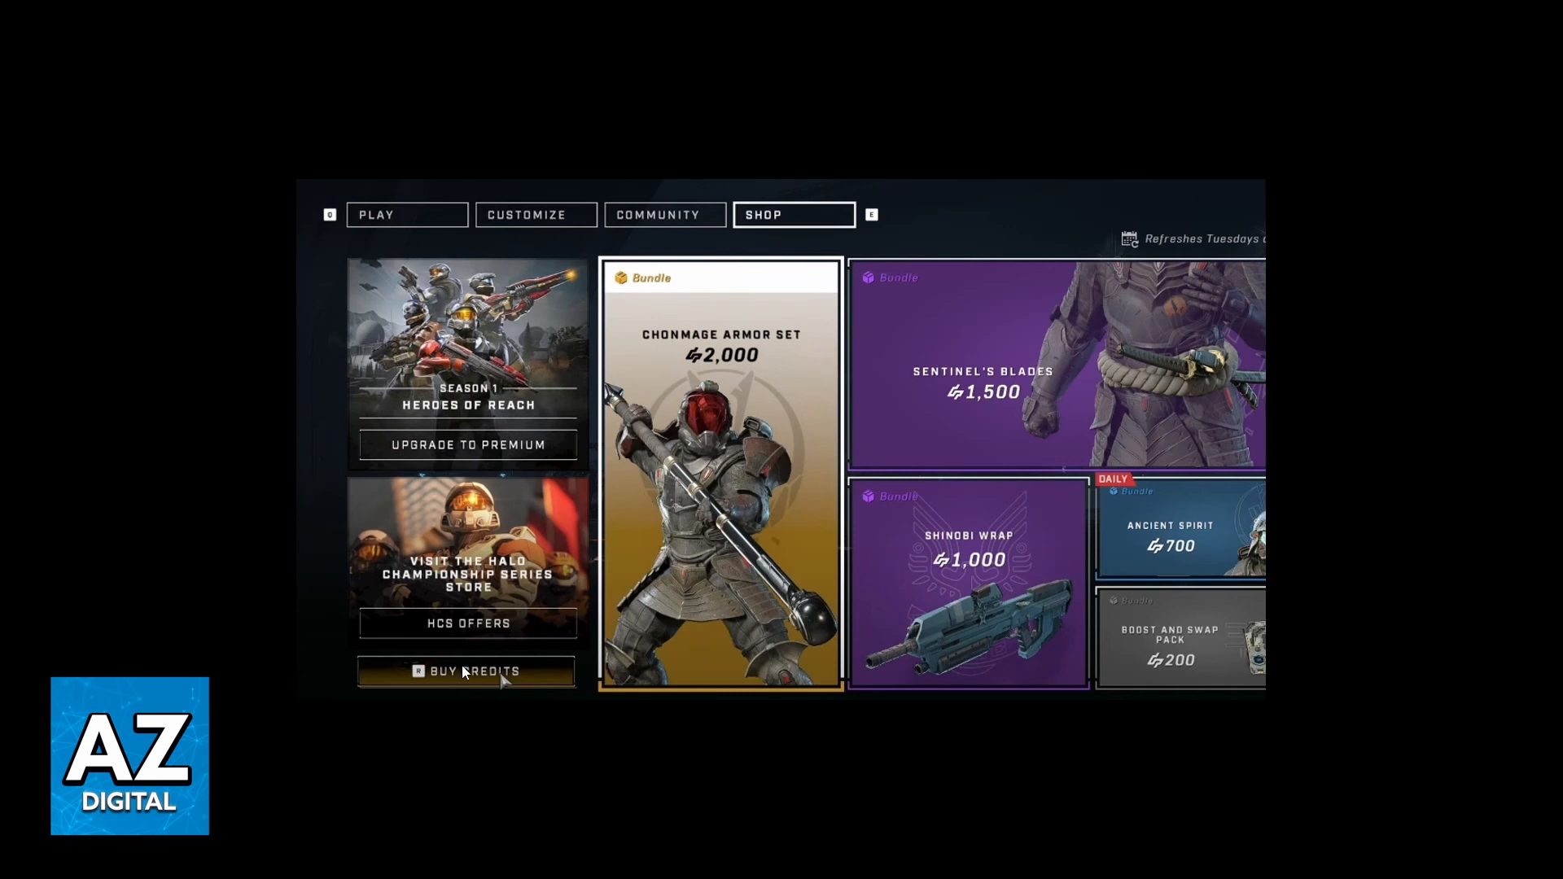
mouse_move(481, 670)
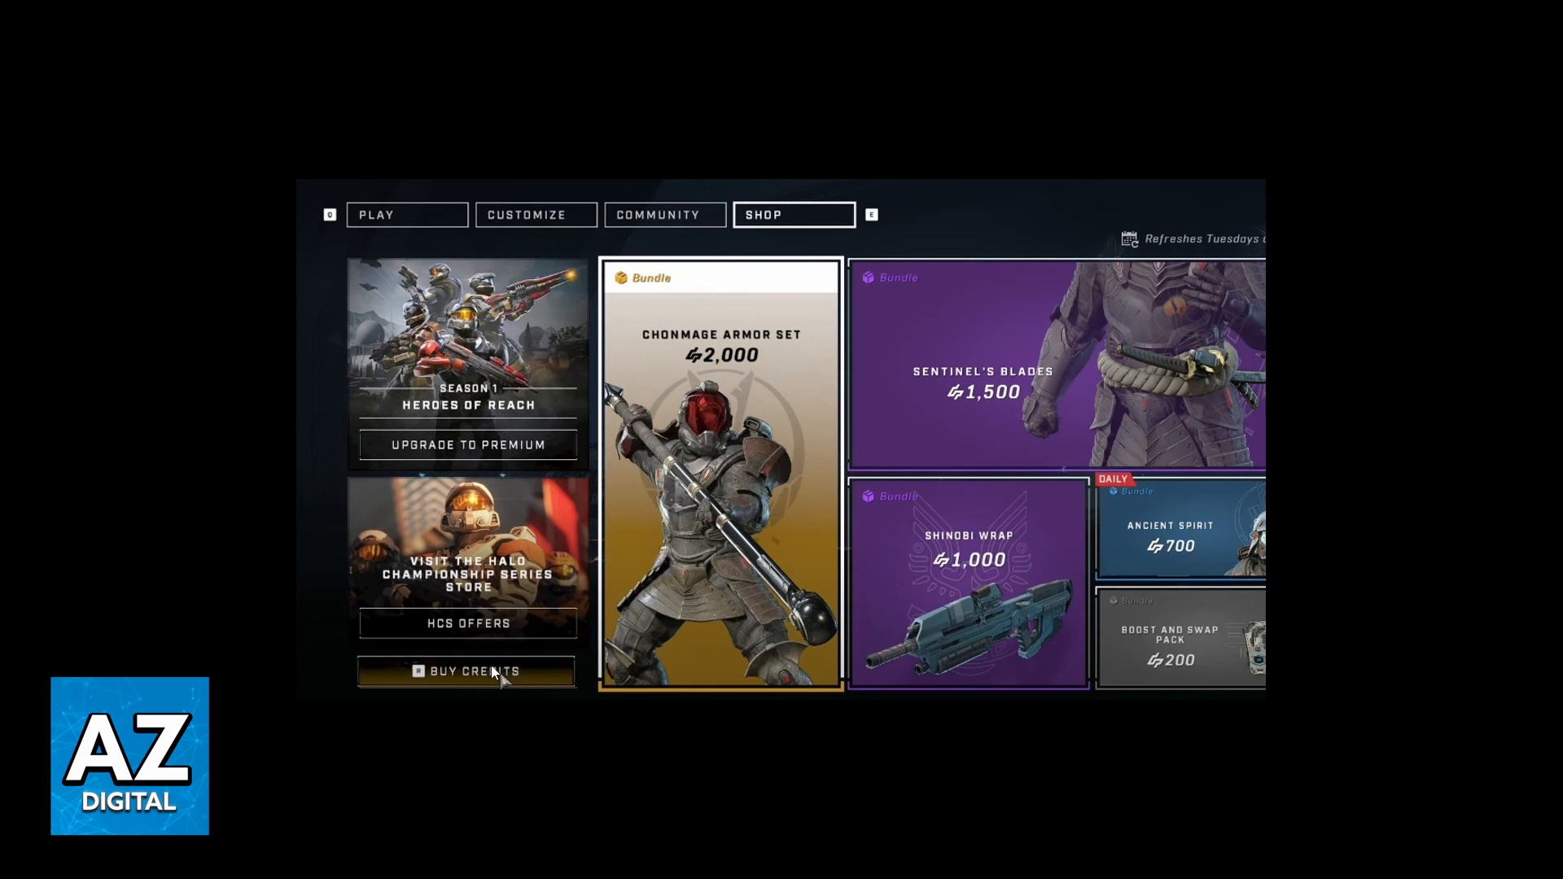
Open BUY CREDITS to list packs from 500 ($4.99) to 10,000 ($99.99)
left_click(466, 671)
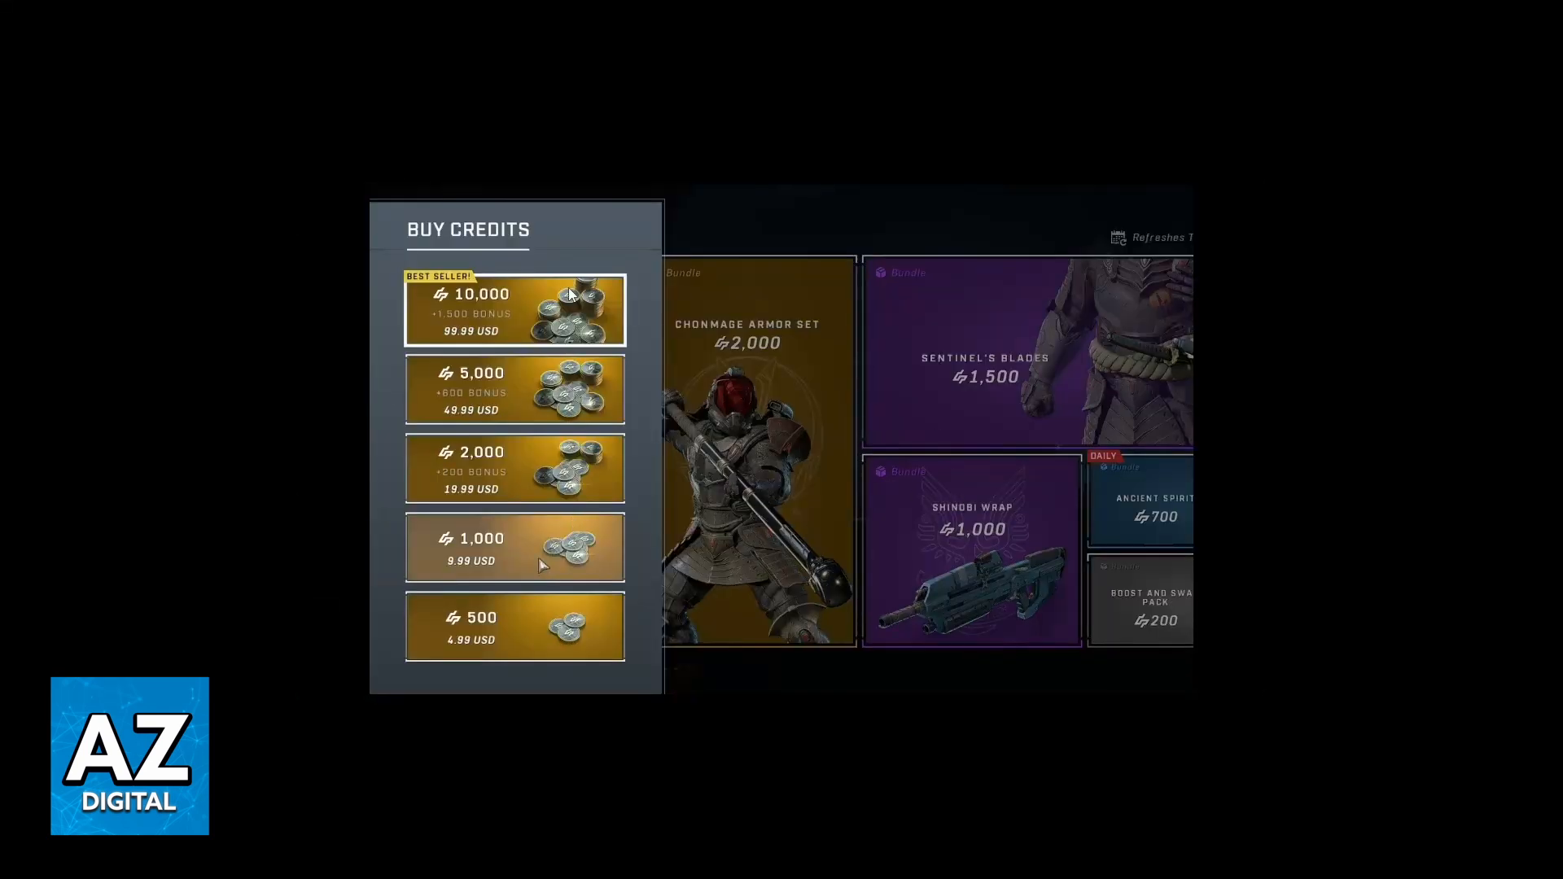
mouse_move(453, 649)
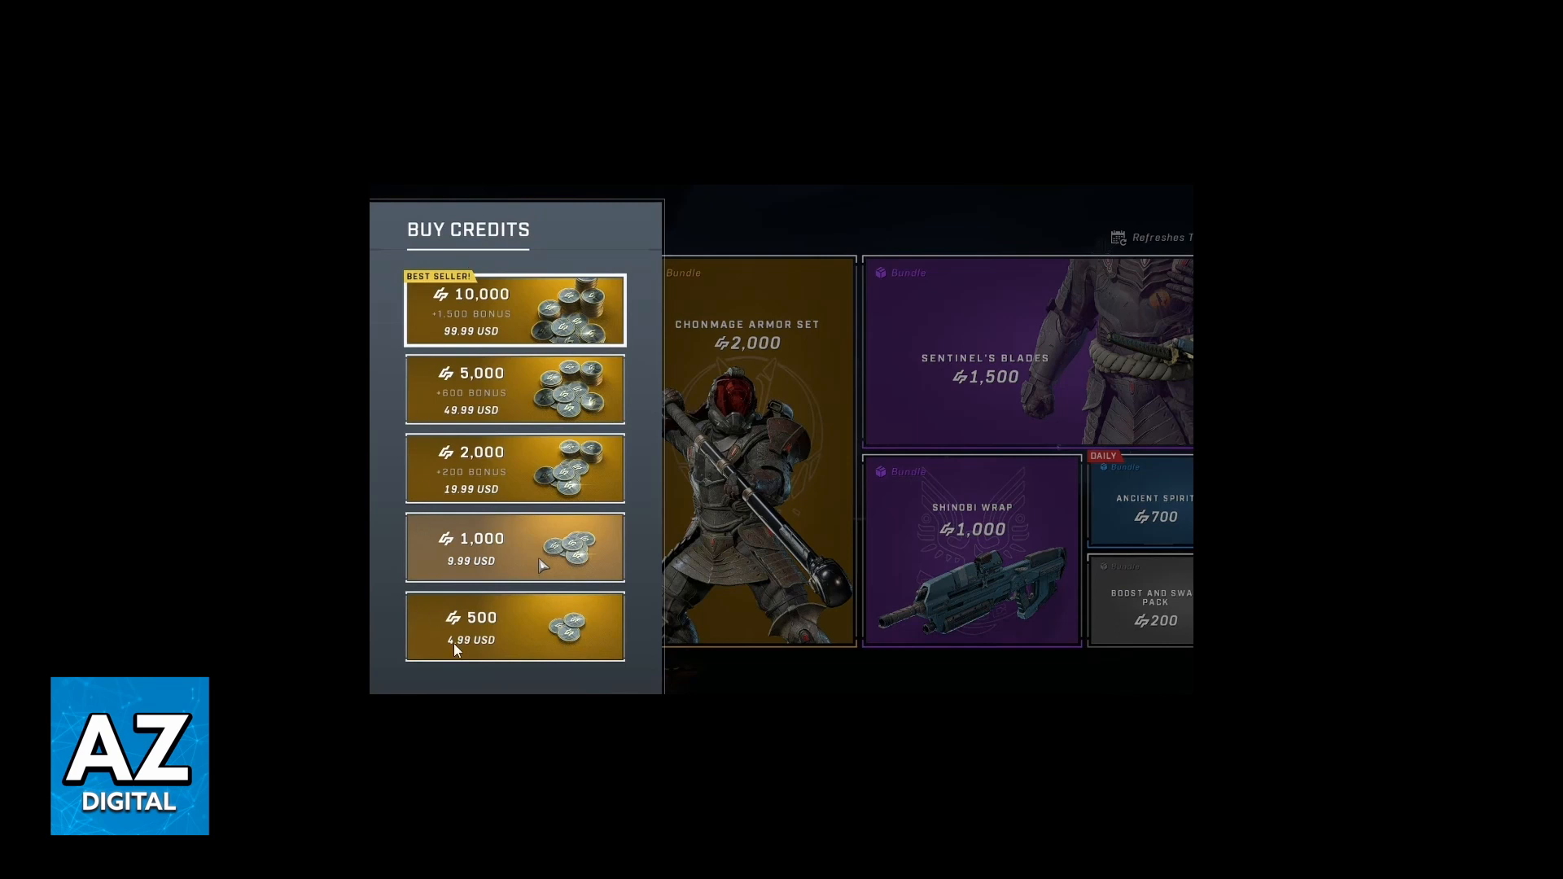
mouse_move(433, 339)
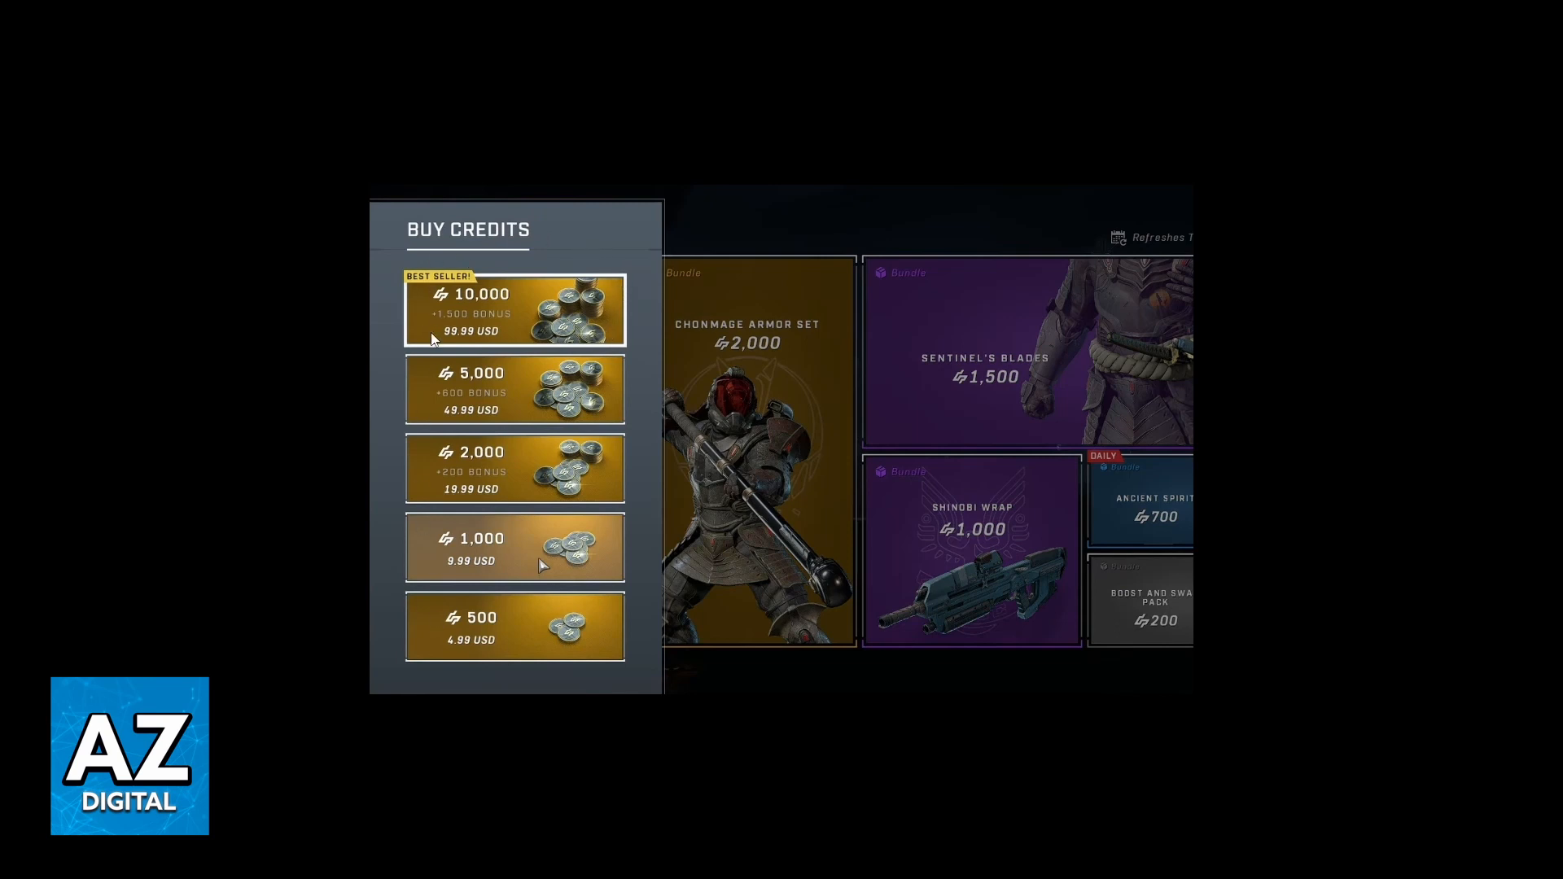
mouse_move(528, 427)
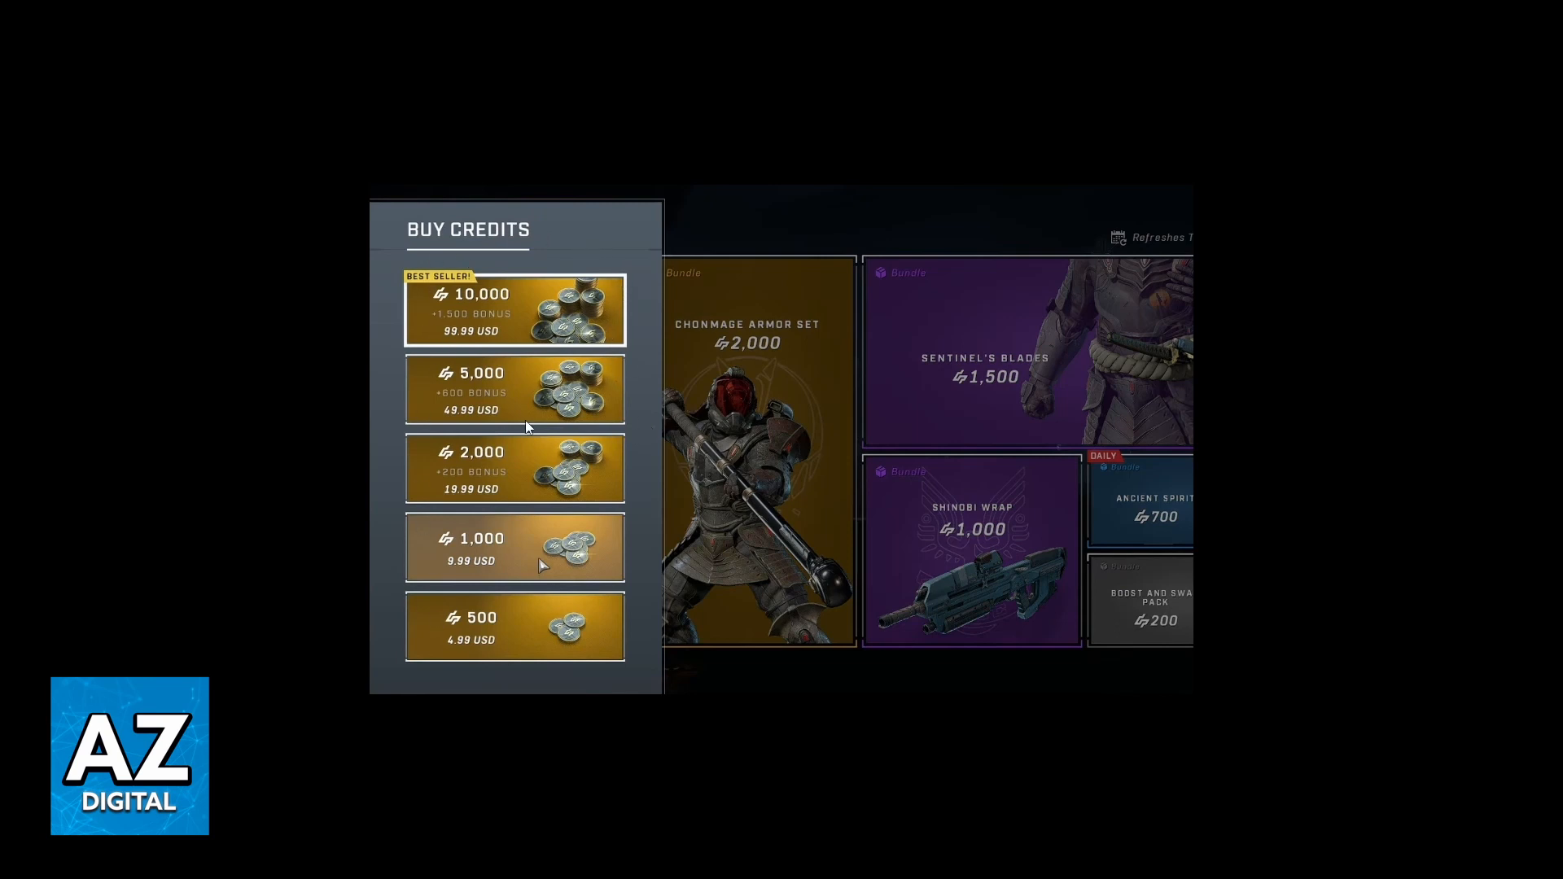
mouse_move(630, 284)
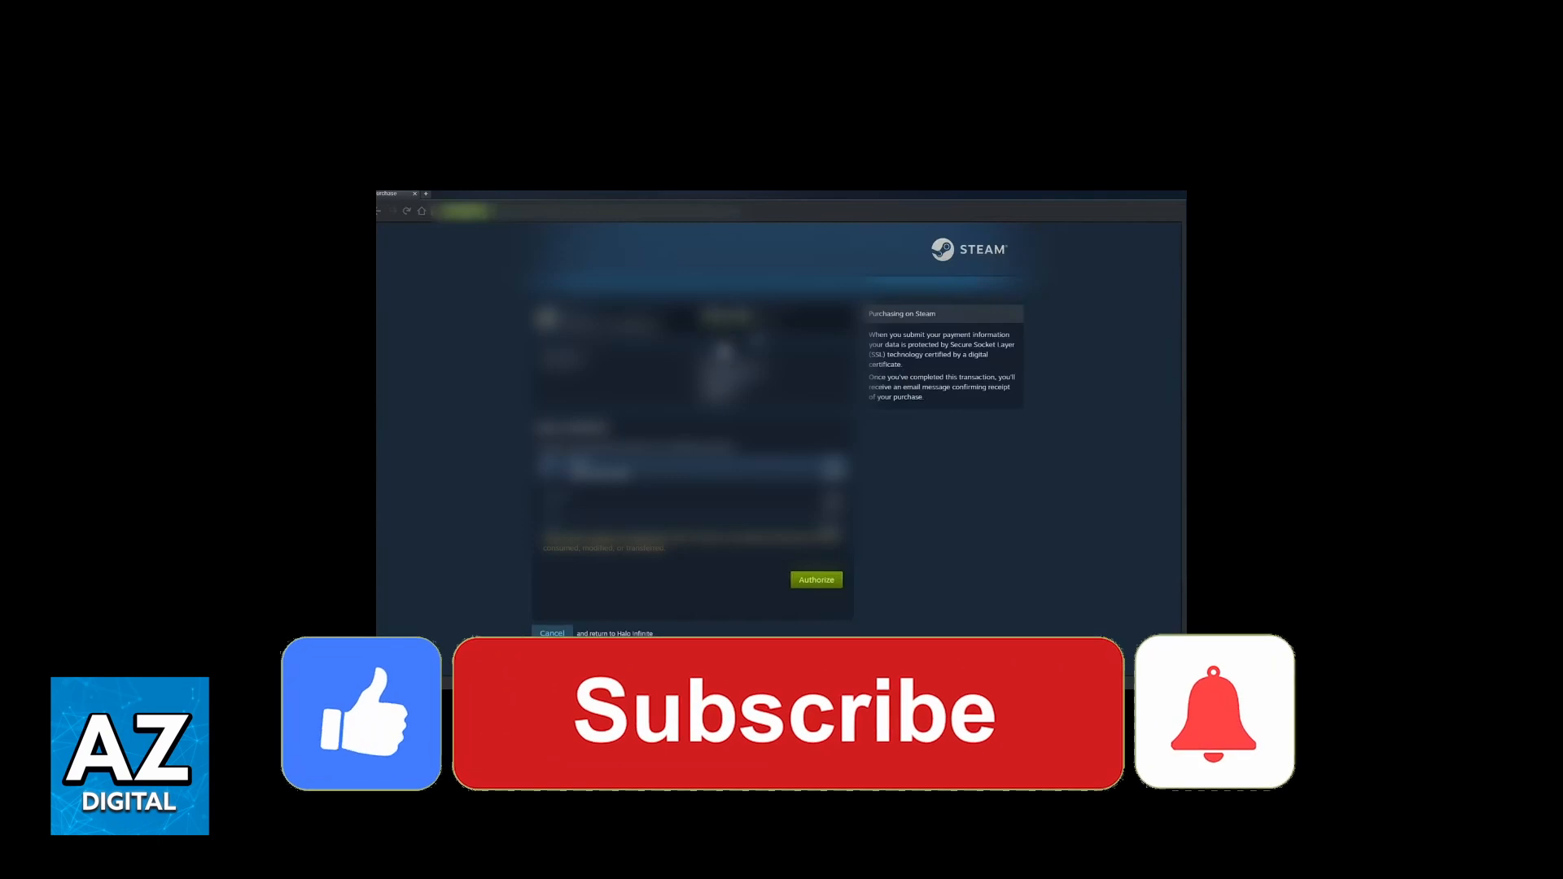
Choose a credit pack to bring up Steam's purchase authorization page
left_click(786, 714)
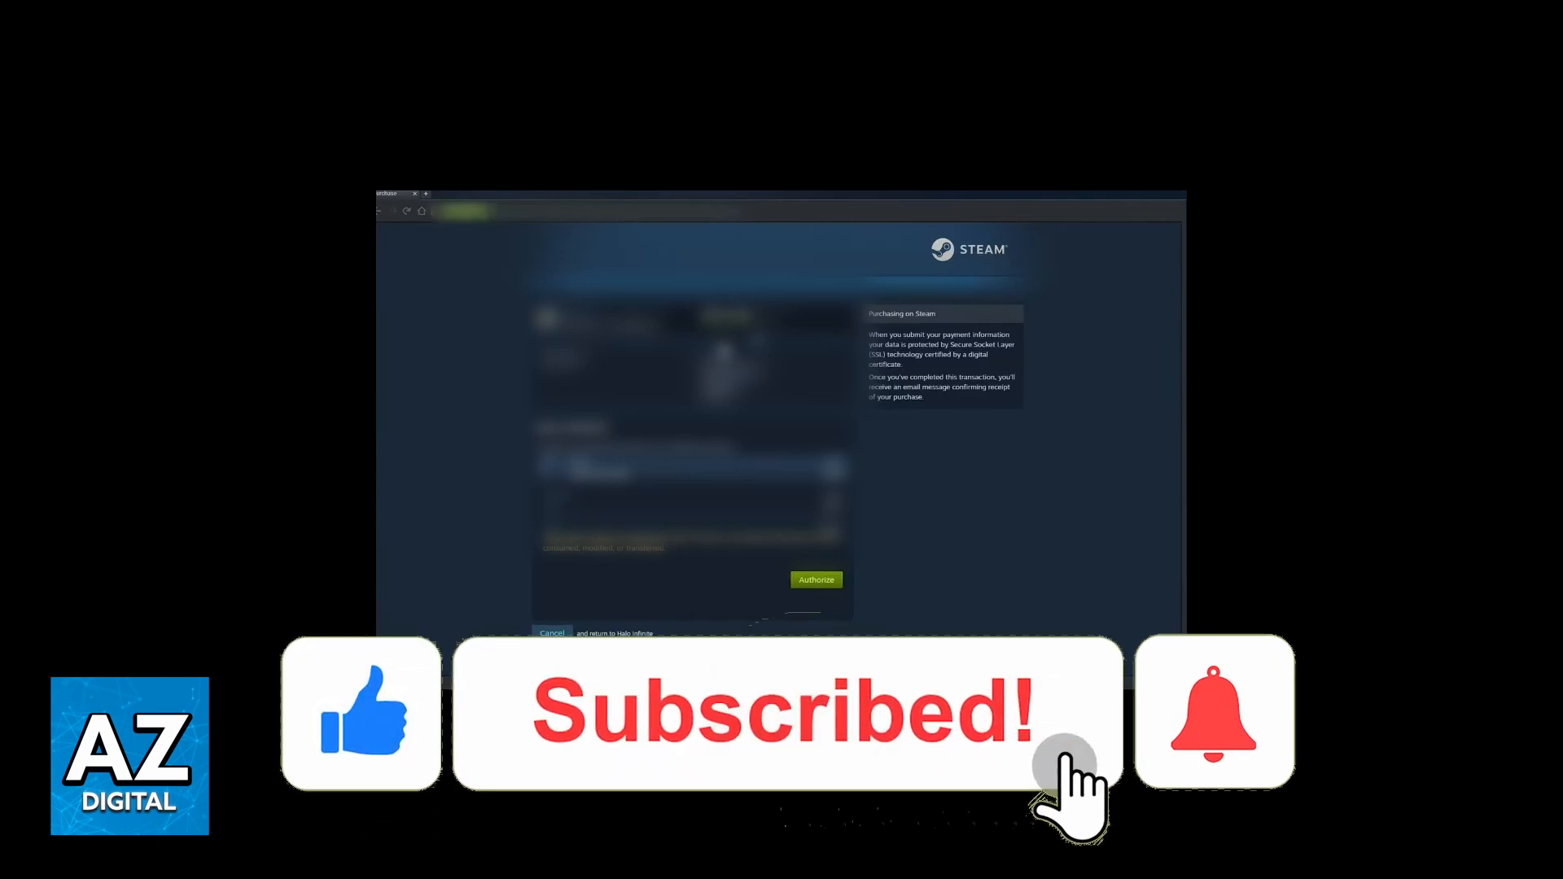